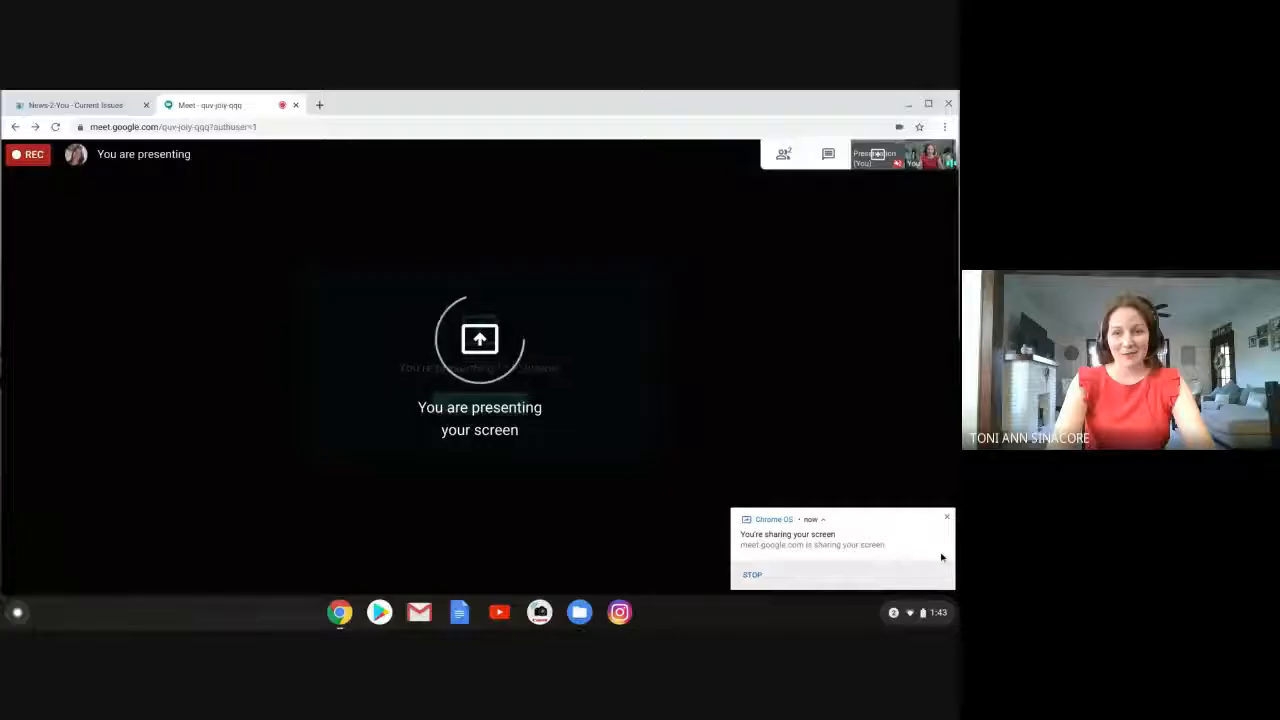
pyautogui.moveTo(948, 516)
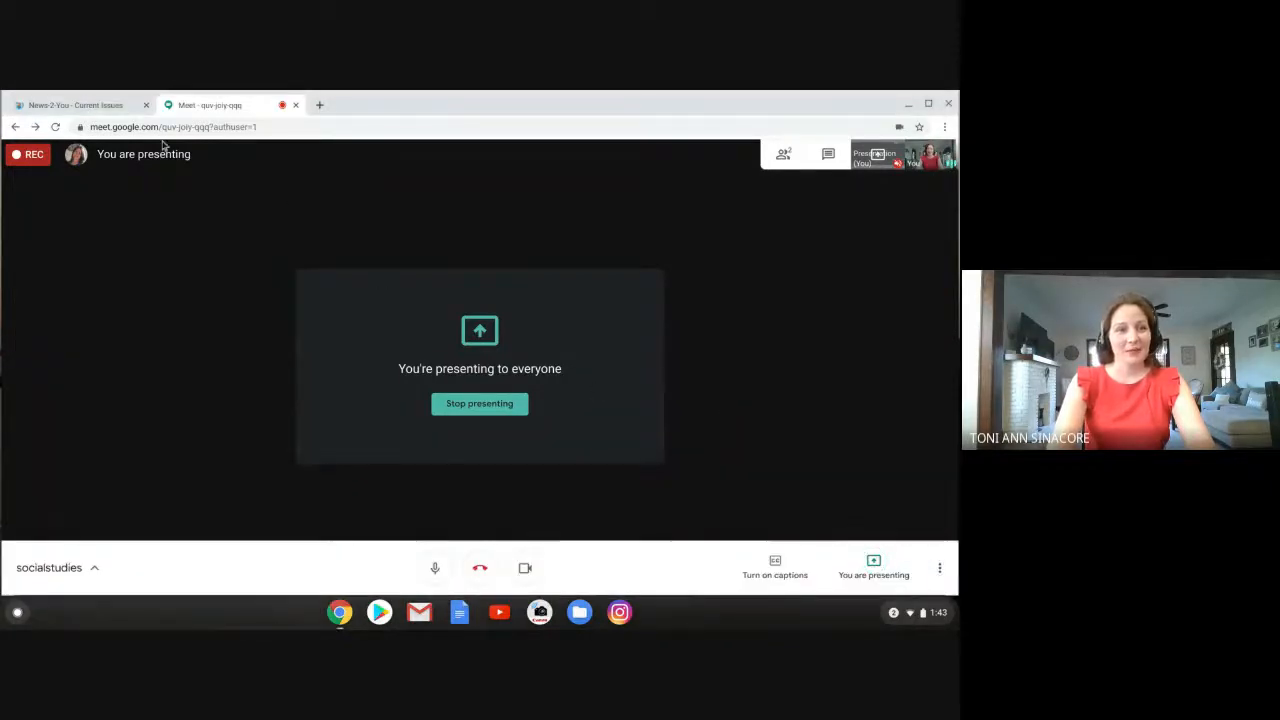
# Step: Switch from the Meet presenting screen to the News-2-You Current Issues page
pyautogui.click(76, 104)
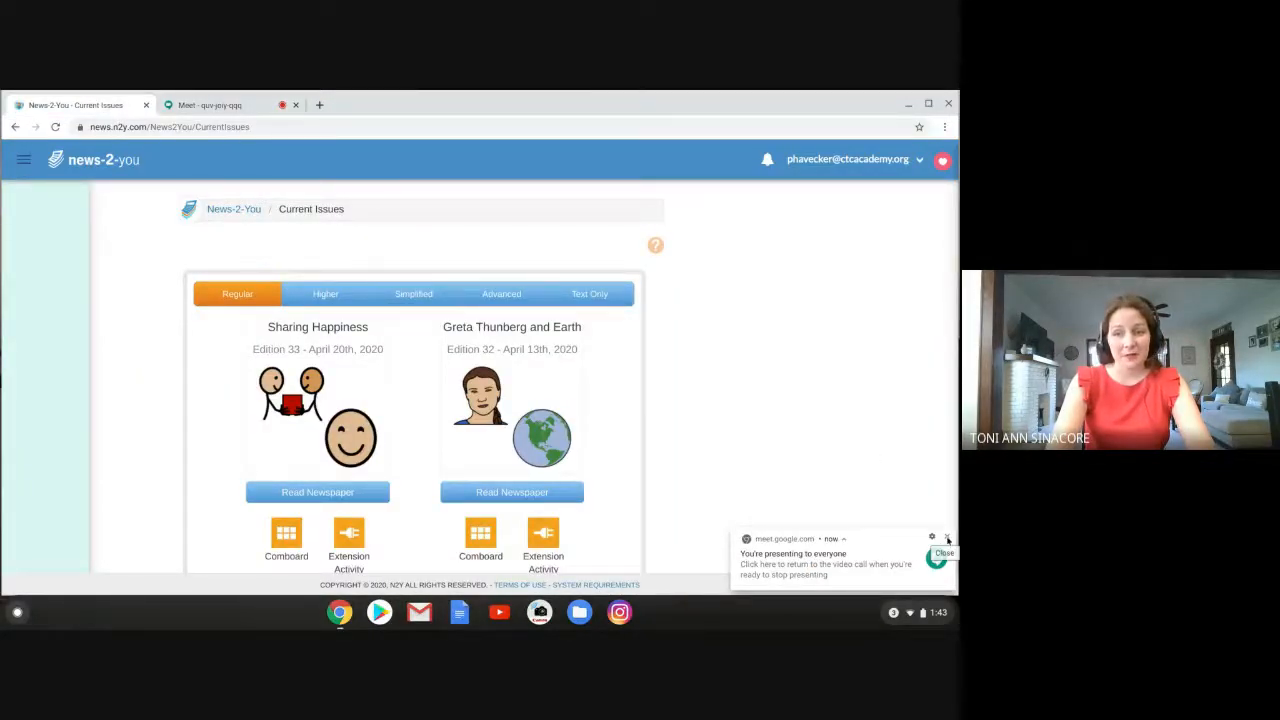
pyautogui.click(944, 552)
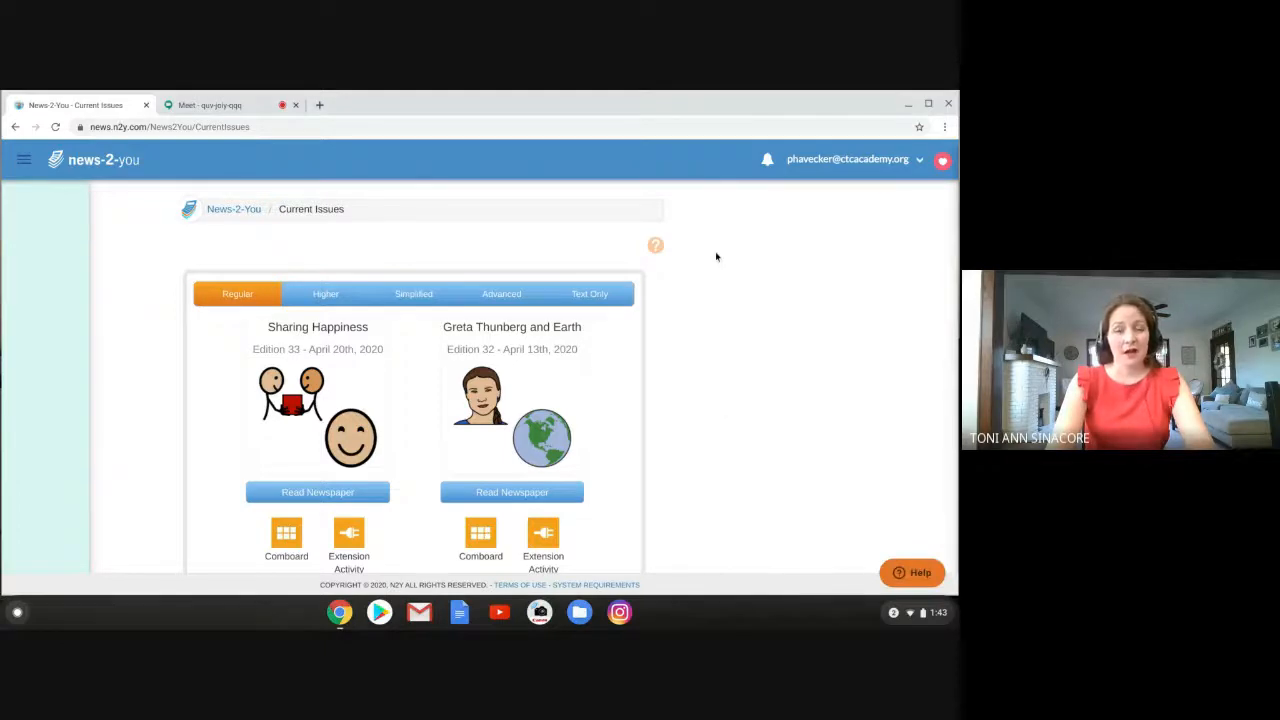
pyautogui.moveTo(148, 268)
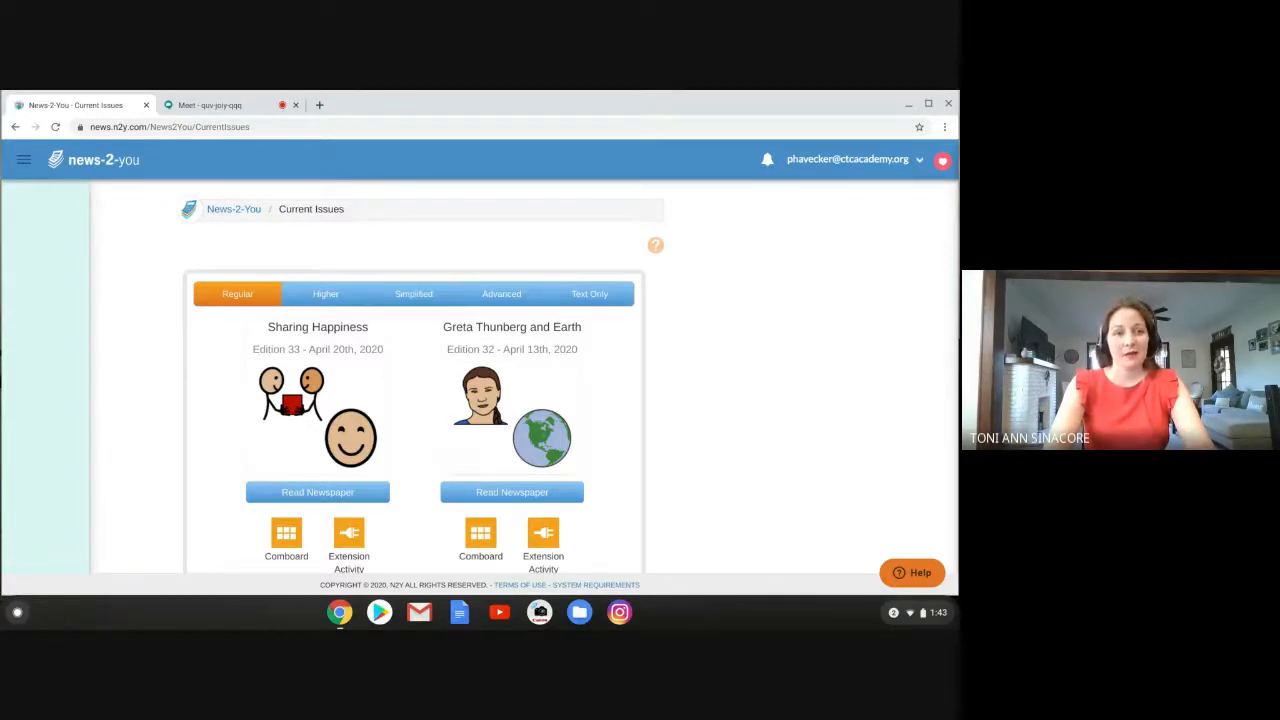
pyautogui.moveTo(140, 334)
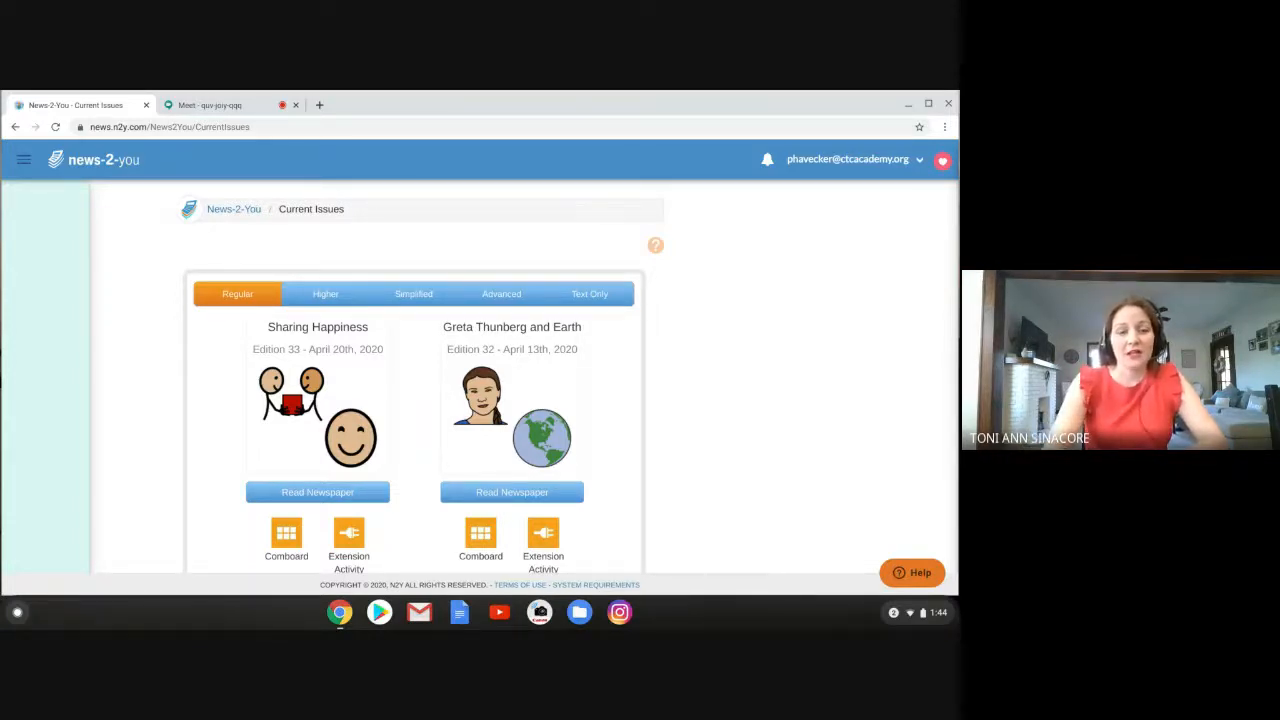
pyautogui.moveTo(204, 350)
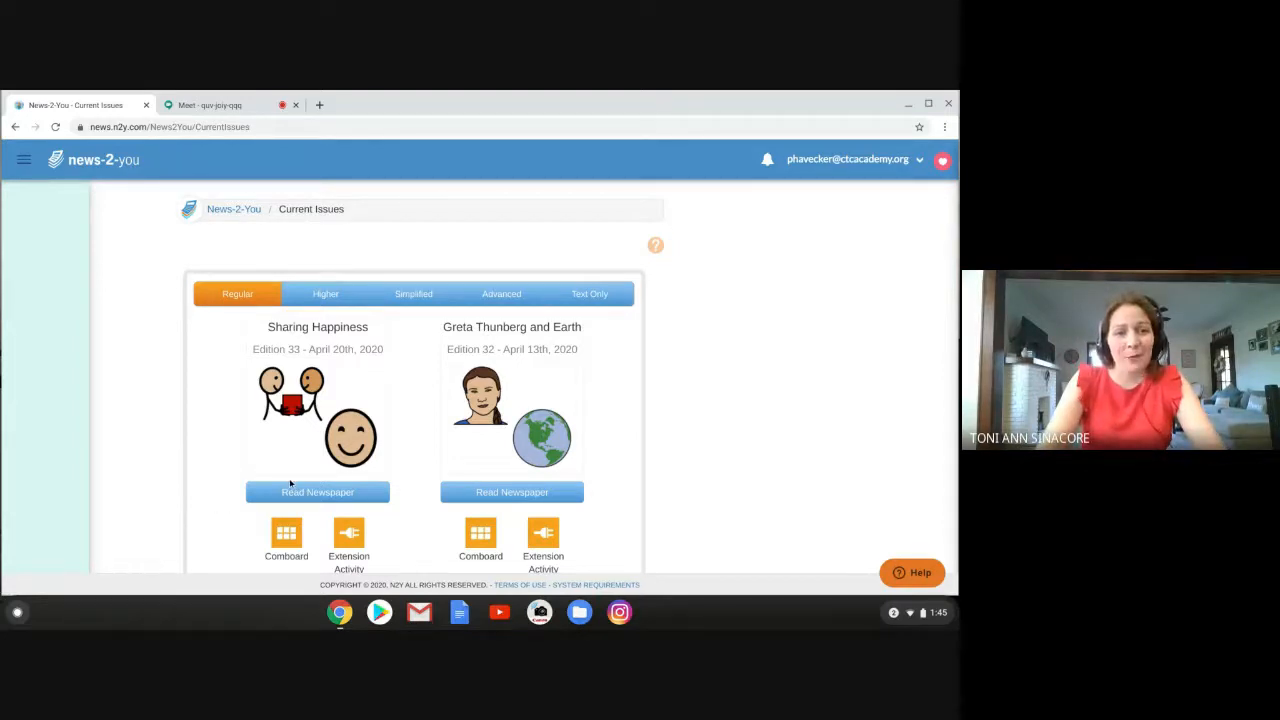
pyautogui.moveTo(316, 492)
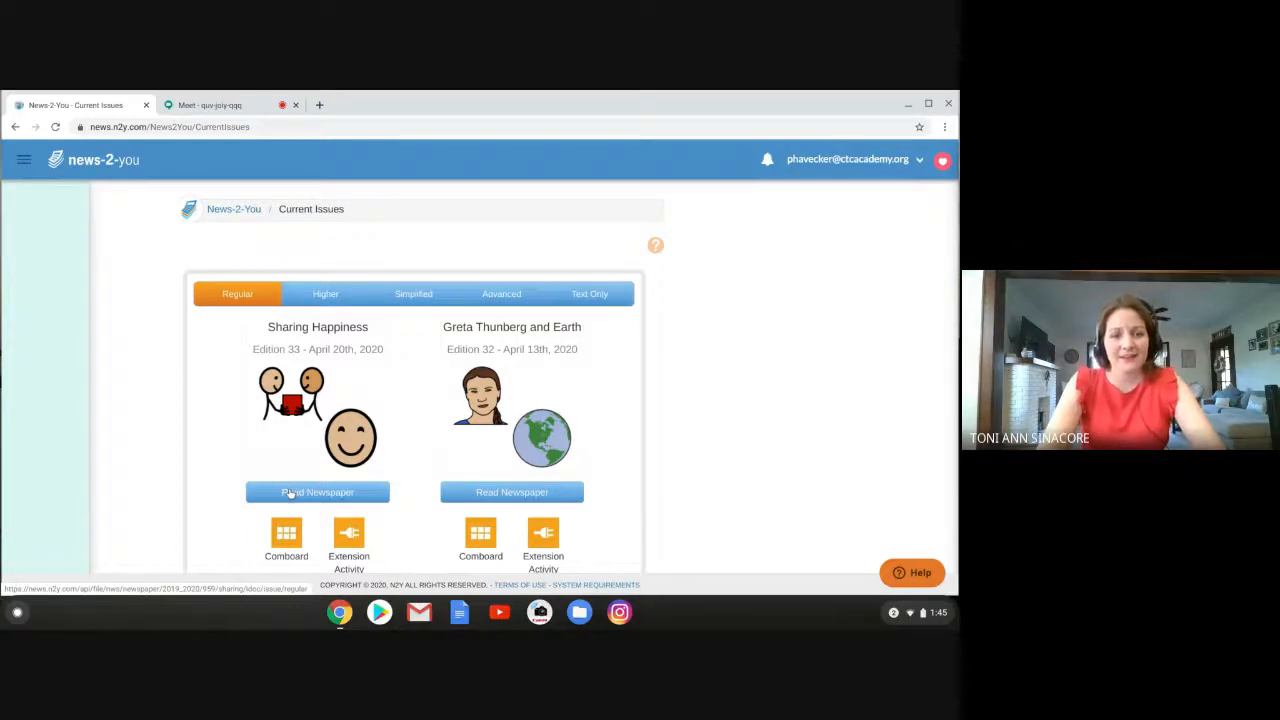
# Step: Open the Sharing Happiness newspaper and have its first sentence read aloud
pyautogui.click(316, 492)
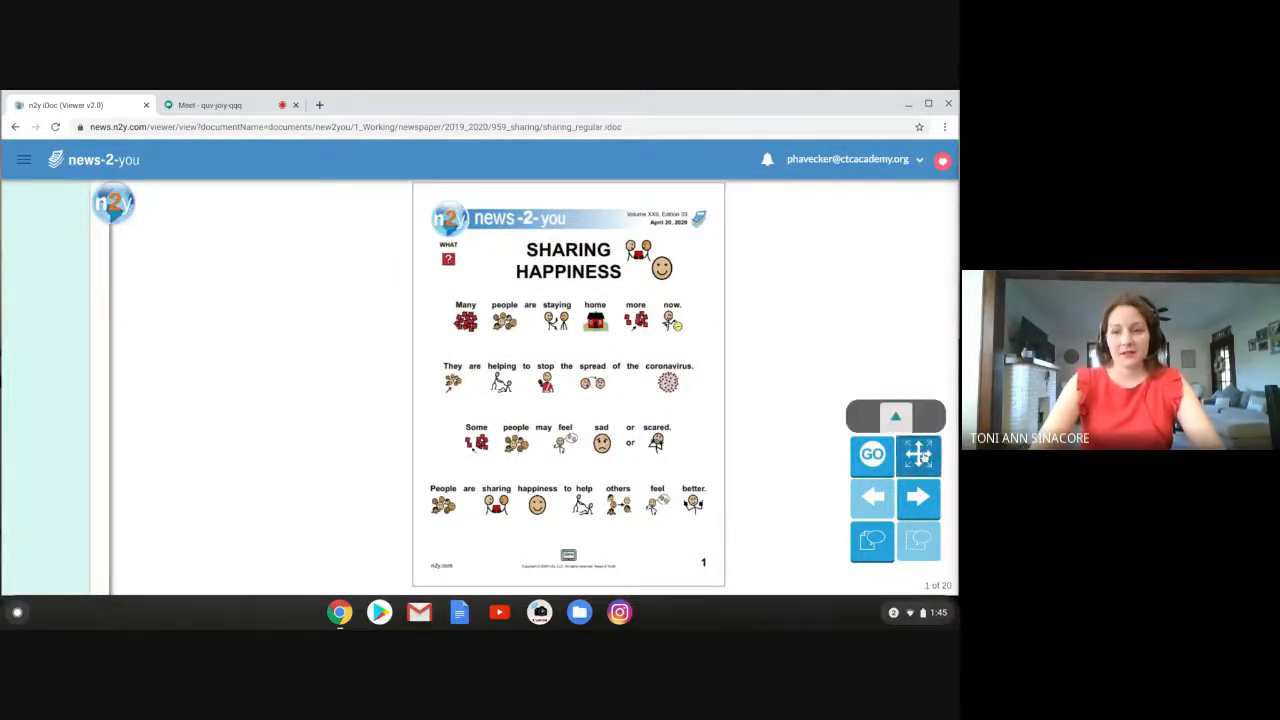
pyautogui.click(896, 416)
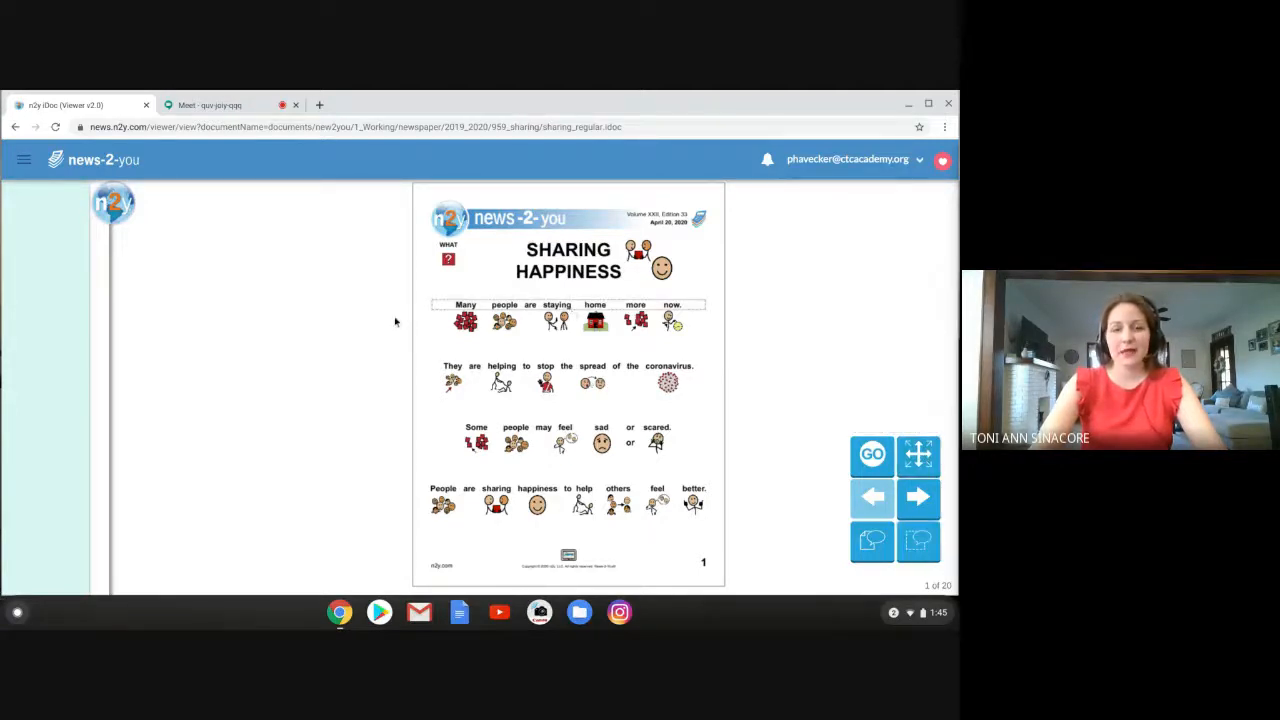
pyautogui.moveTo(380, 324)
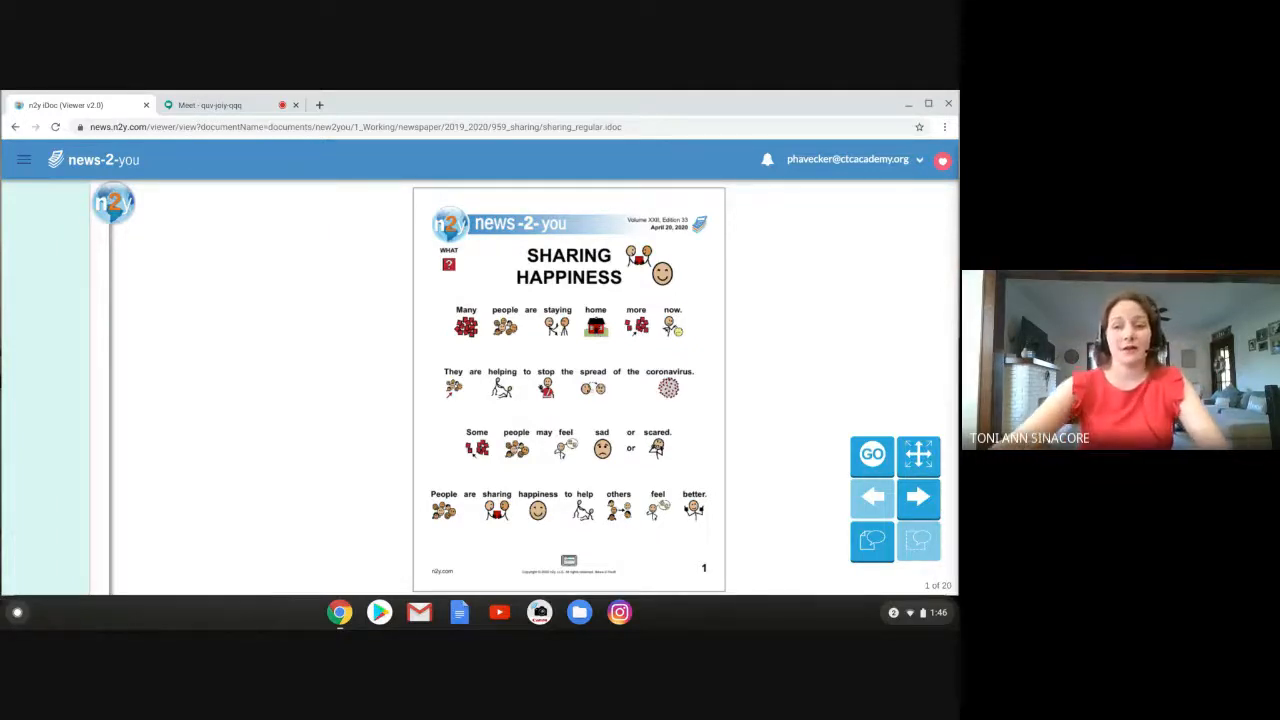
# Step: Advance to page 2 of the newspaper about people putting lights on their homes
pyautogui.click(918, 496)
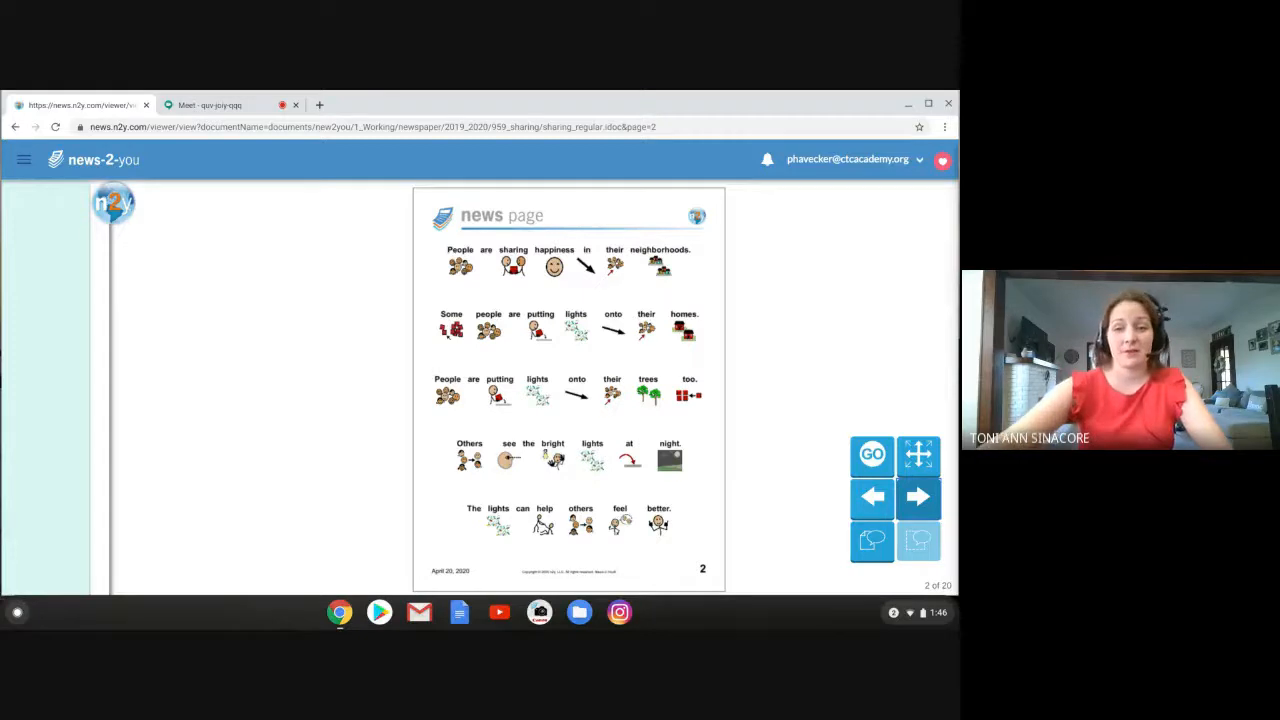
# Step: Advance to page 3 about people playing musical instruments
pyautogui.click(916, 496)
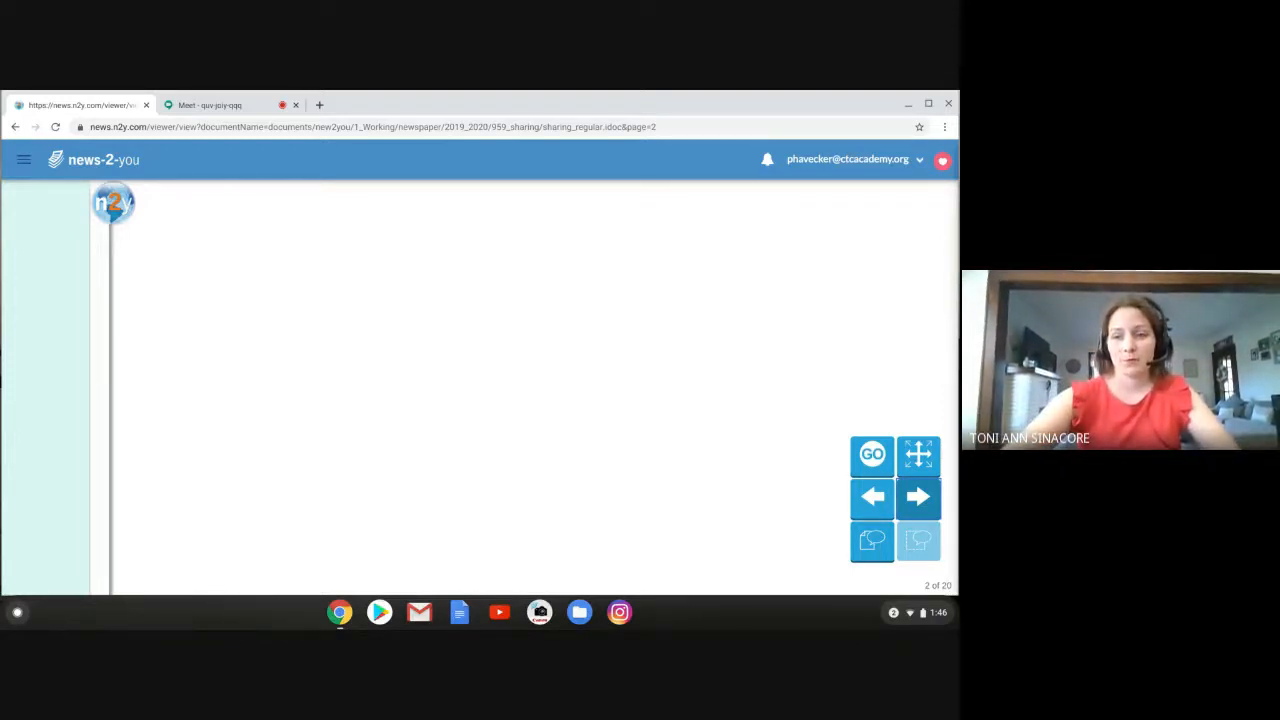
pyautogui.click(916, 496)
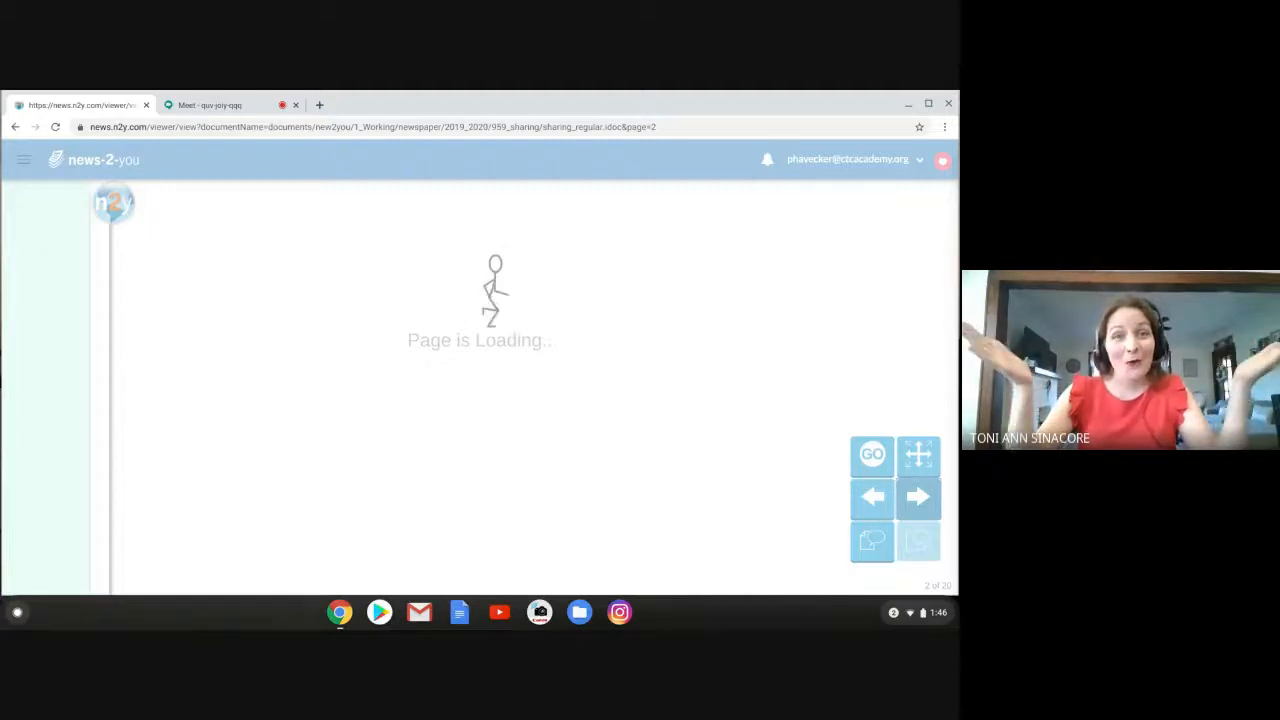
pyautogui.click(916, 496)
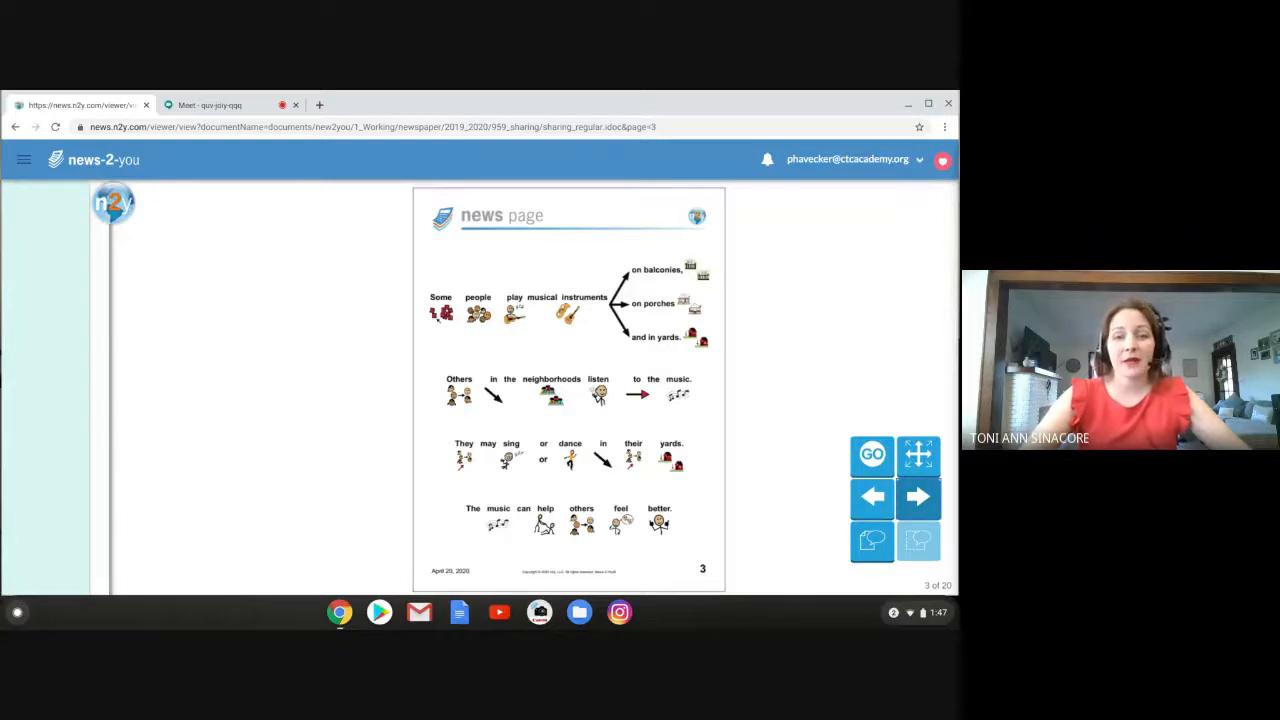
# Step: Move through page 4 about chalk art on to page 5 of the newspaper
pyautogui.click(916, 496)
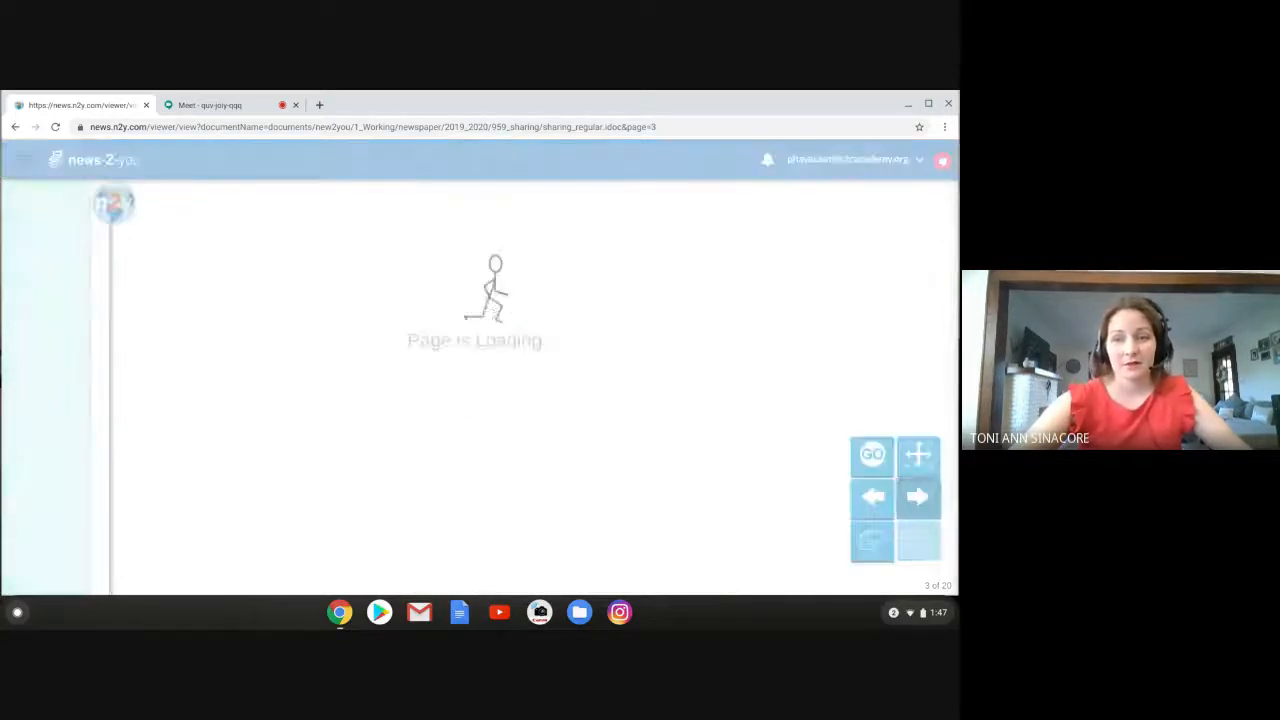
pyautogui.click(916, 496)
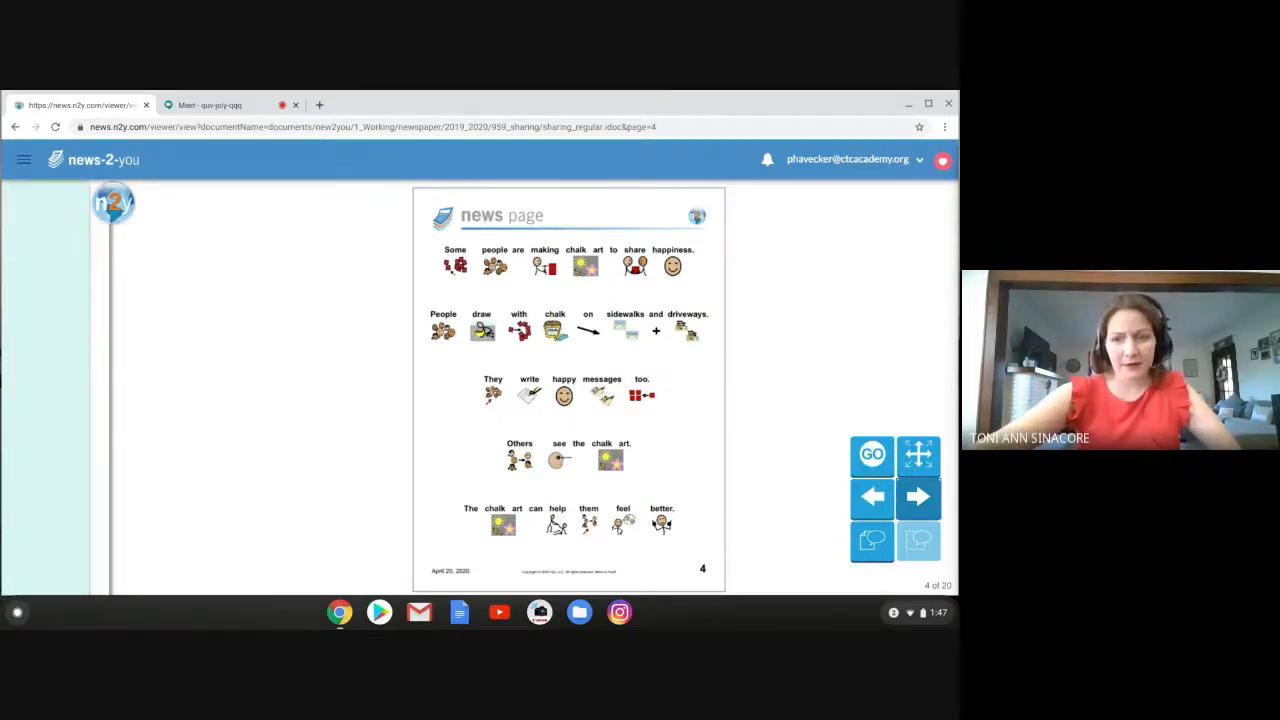
pyautogui.click(916, 496)
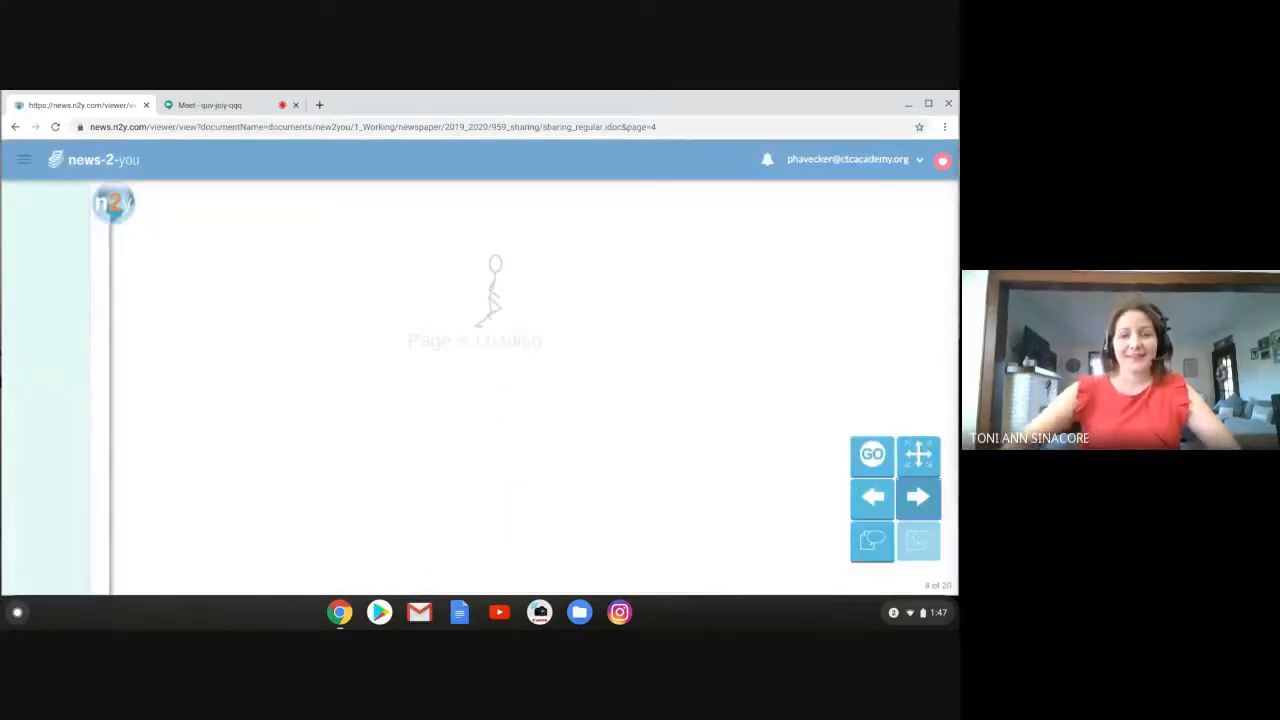
pyautogui.click(916, 496)
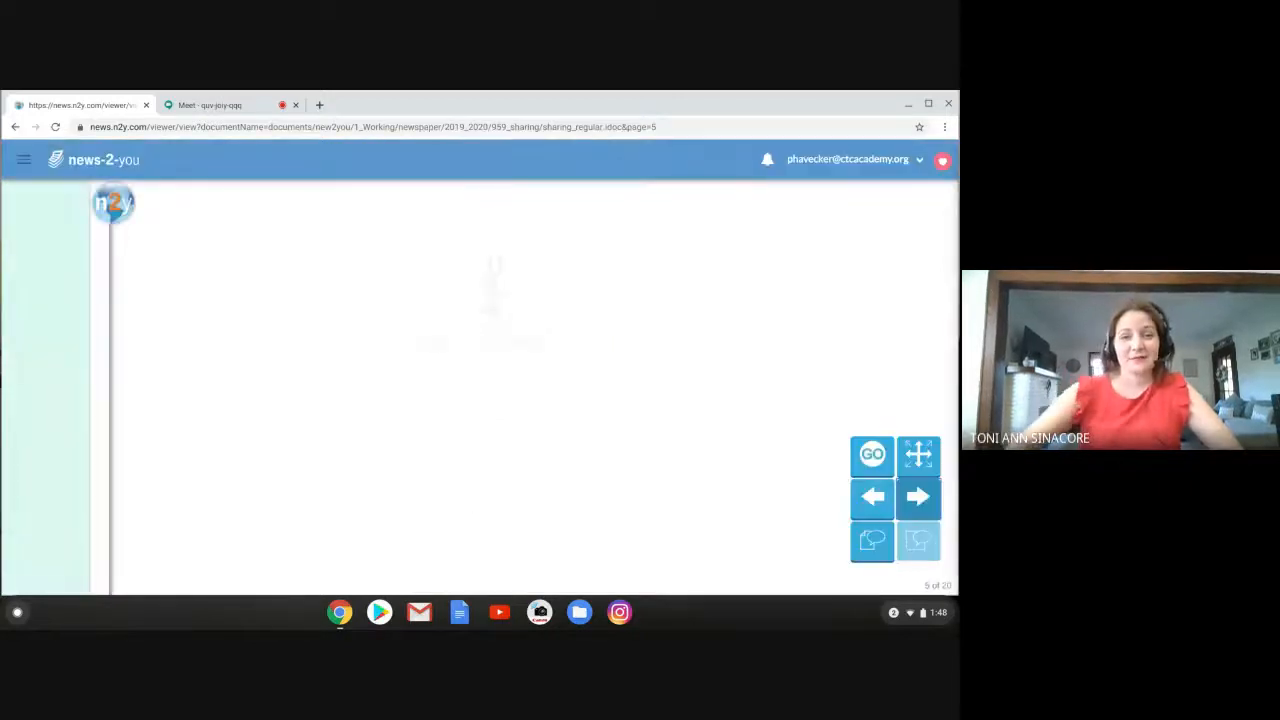
# Step: Advance through page 6 about rainbow pictures to page 7 about staying home
pyautogui.click(916, 496)
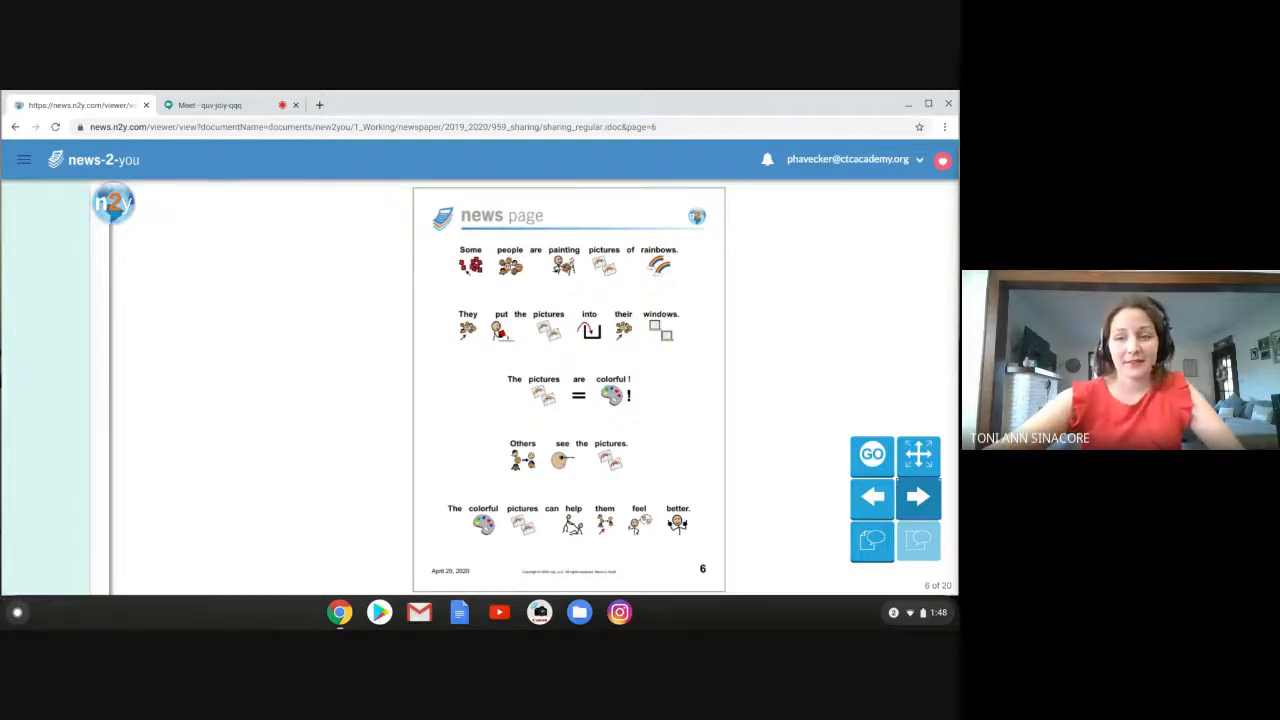
pyautogui.click(916, 496)
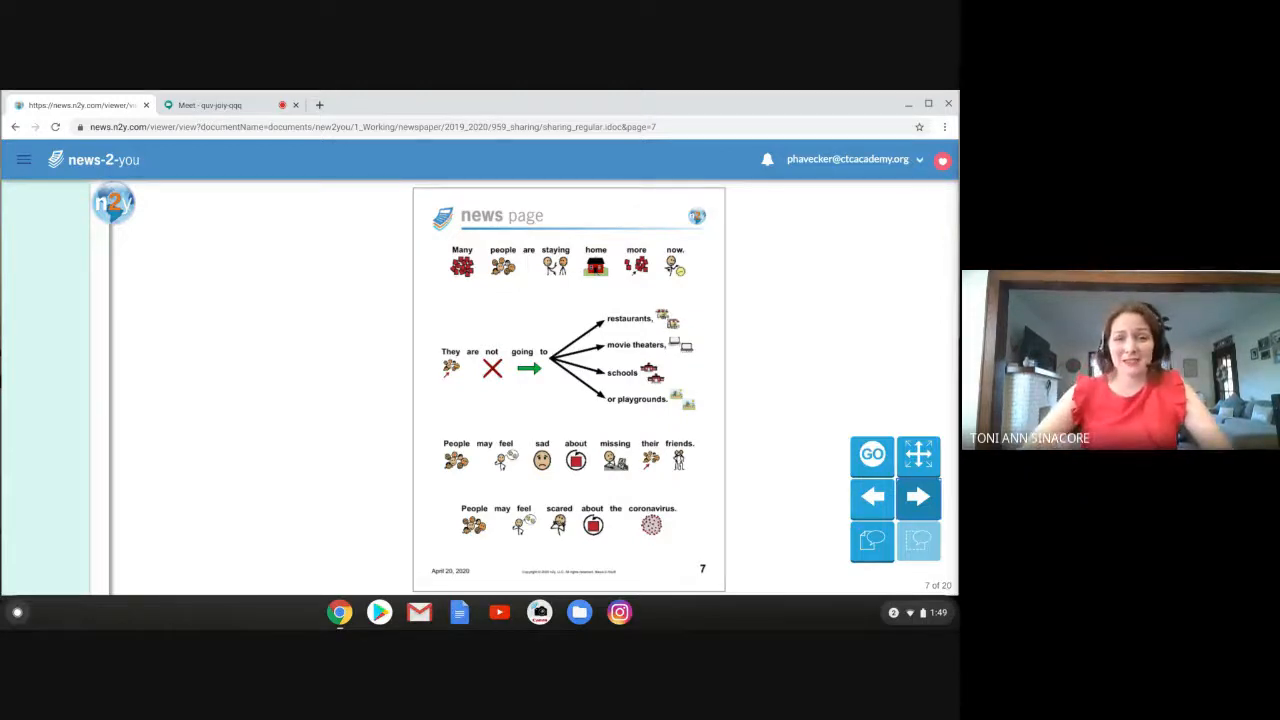
pyautogui.click(916, 496)
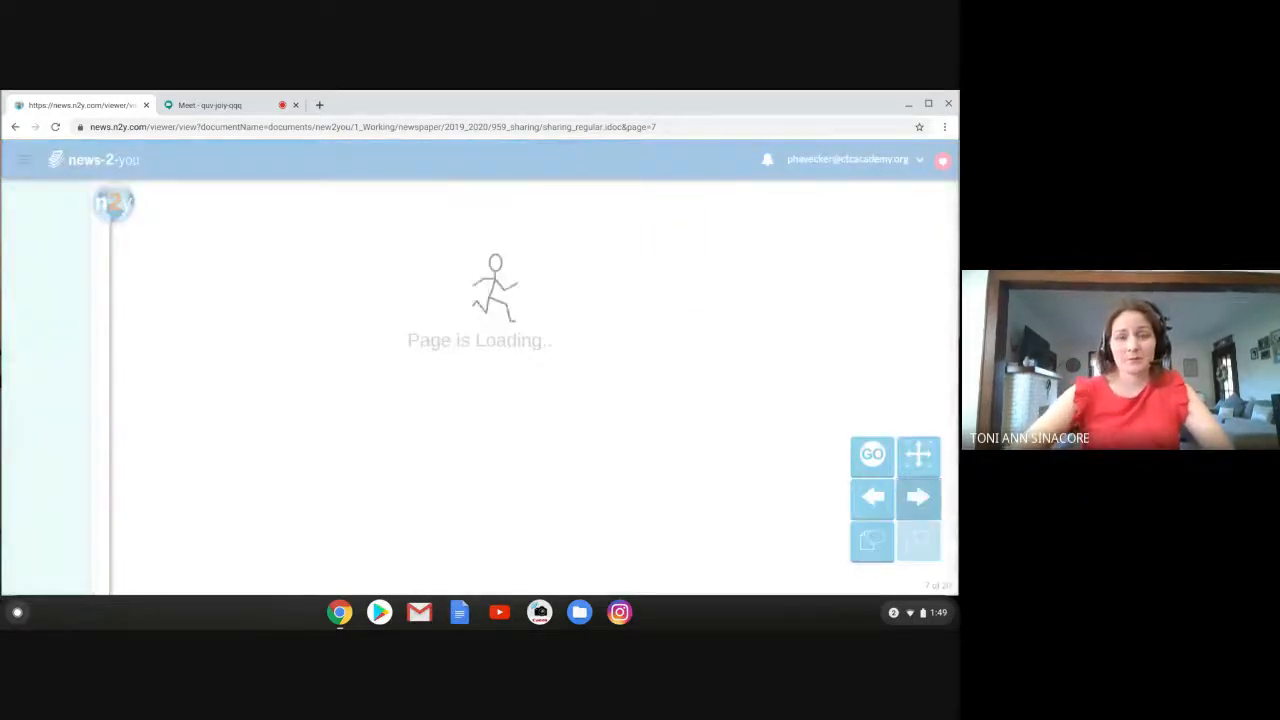
# Step: Advance from page 7 to page 8 of the newspaper
pyautogui.click(916, 496)
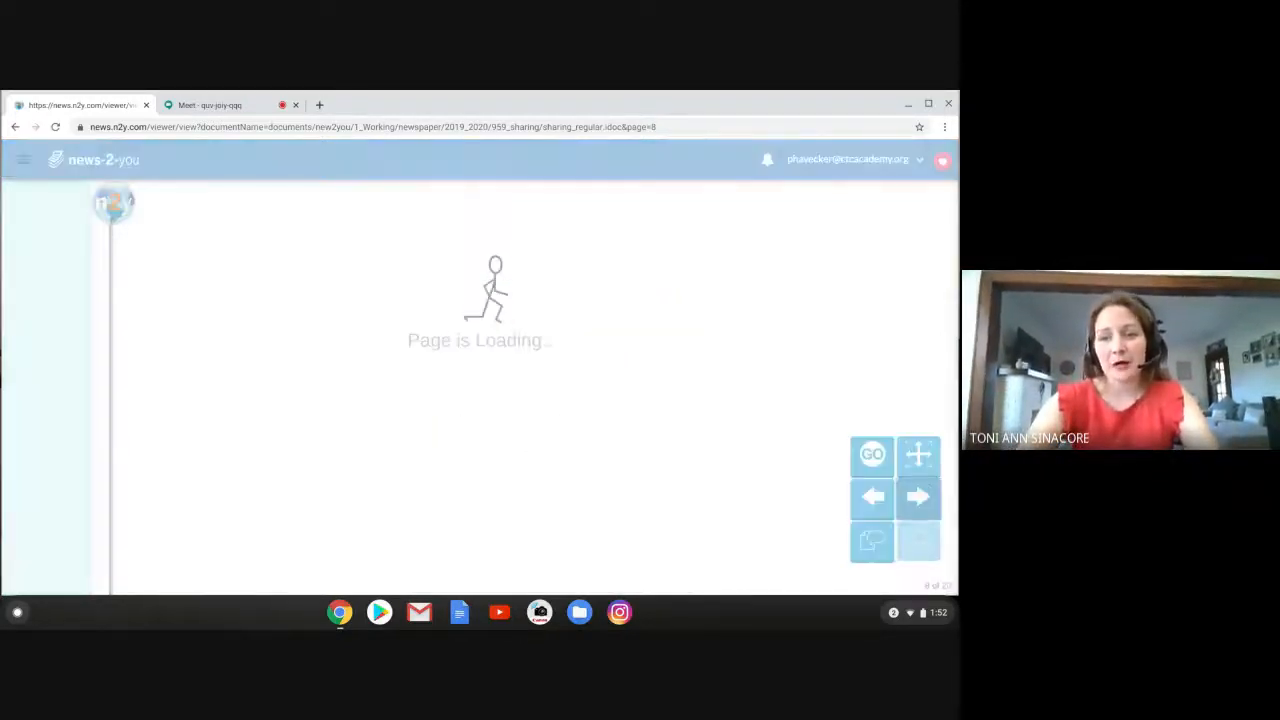
# Step: Page forward through pages 9 to 13 to reach page 14, the game page
pyautogui.click(916, 496)
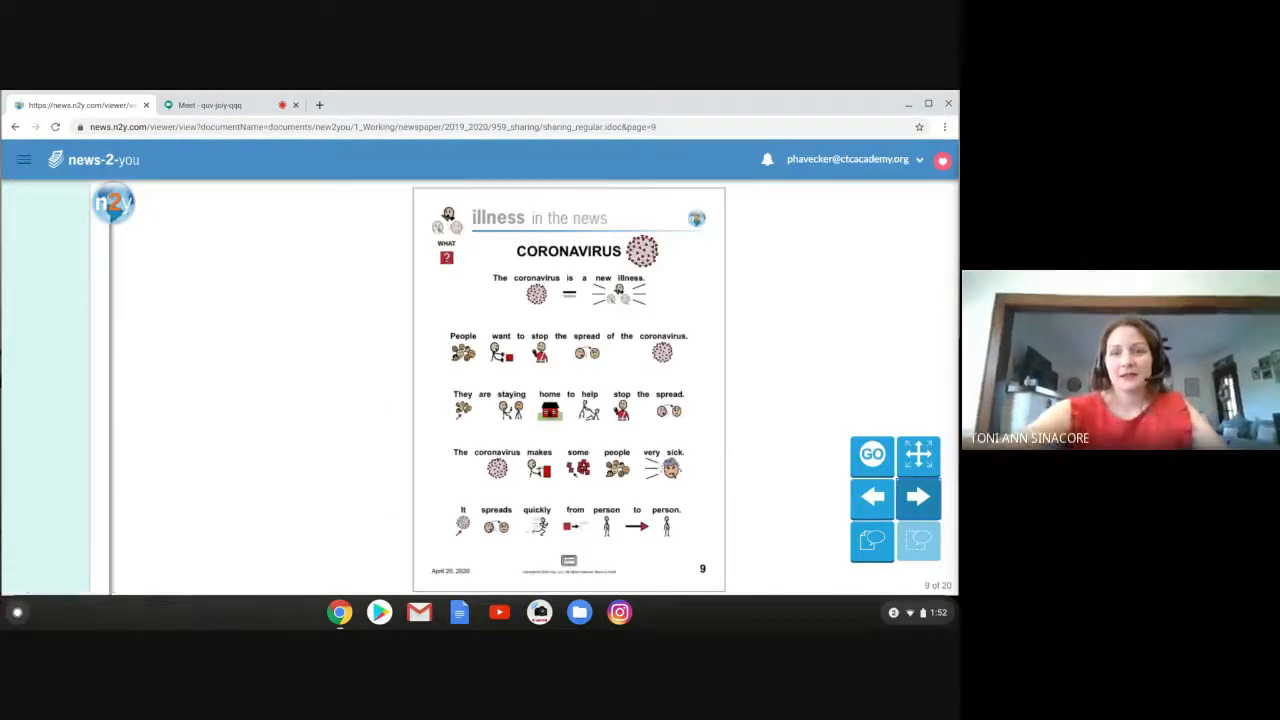
pyautogui.click(916, 496)
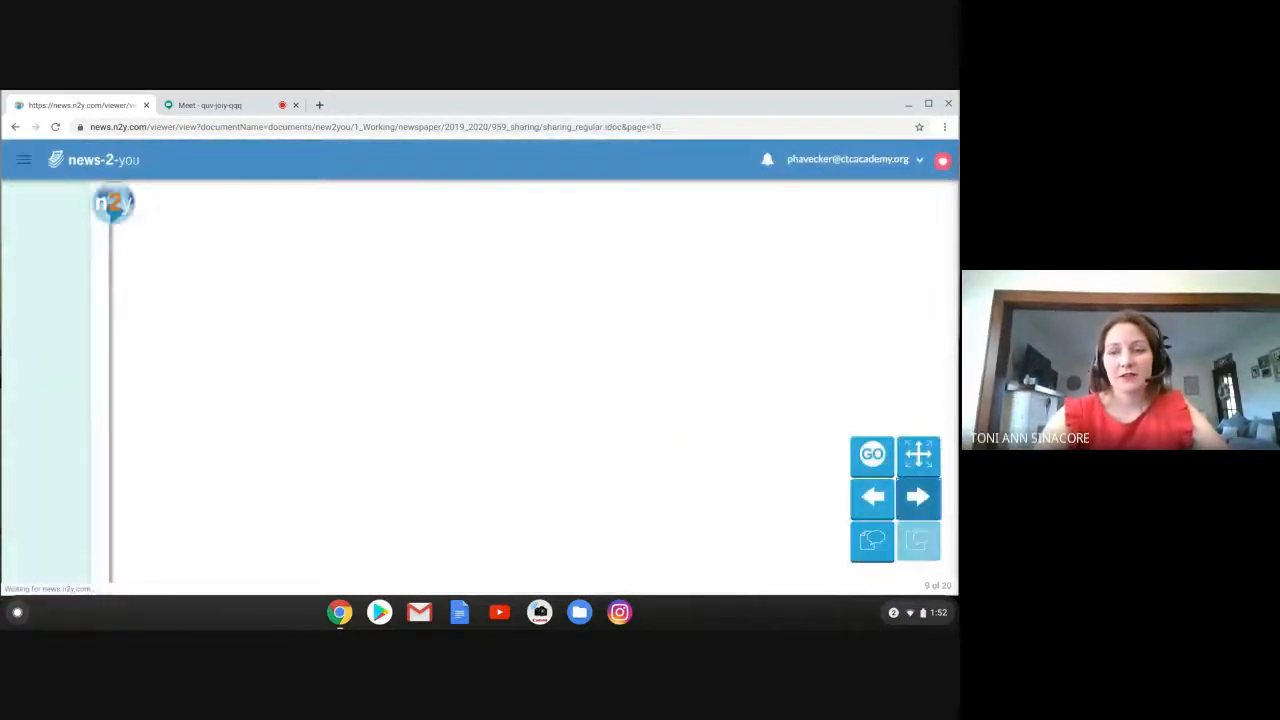
pyautogui.click(916, 496)
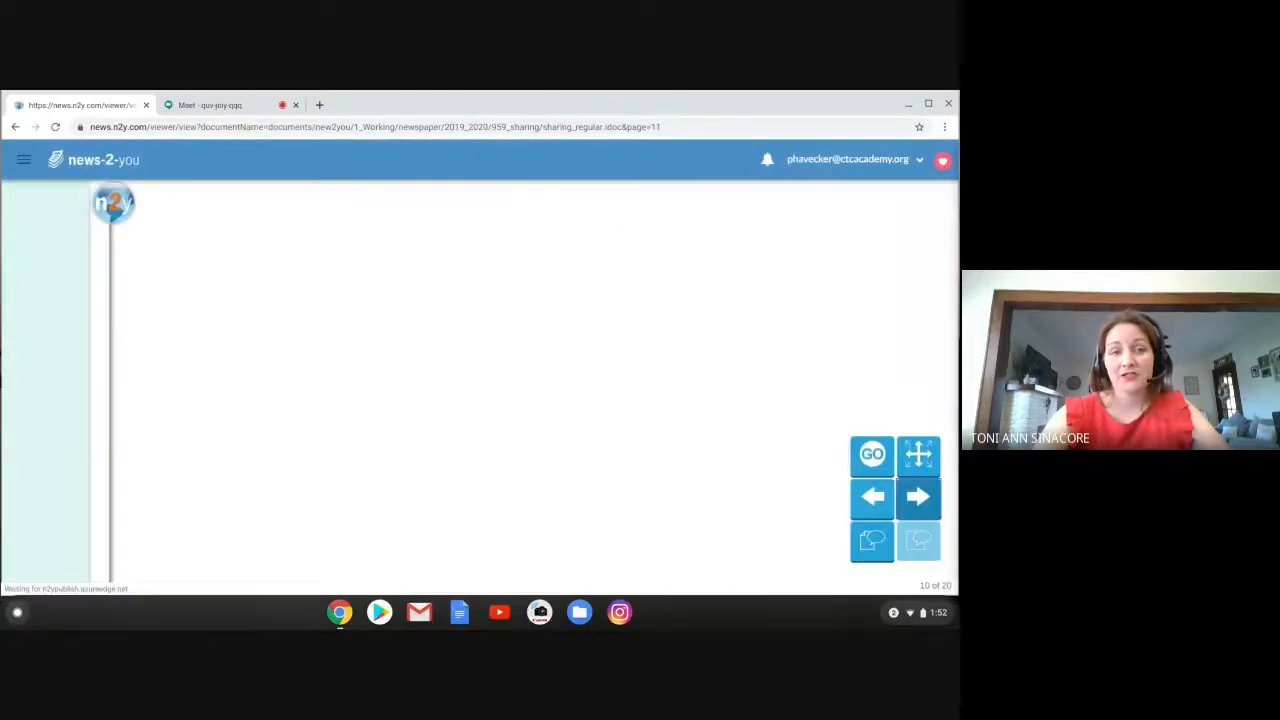
pyautogui.click(916, 496)
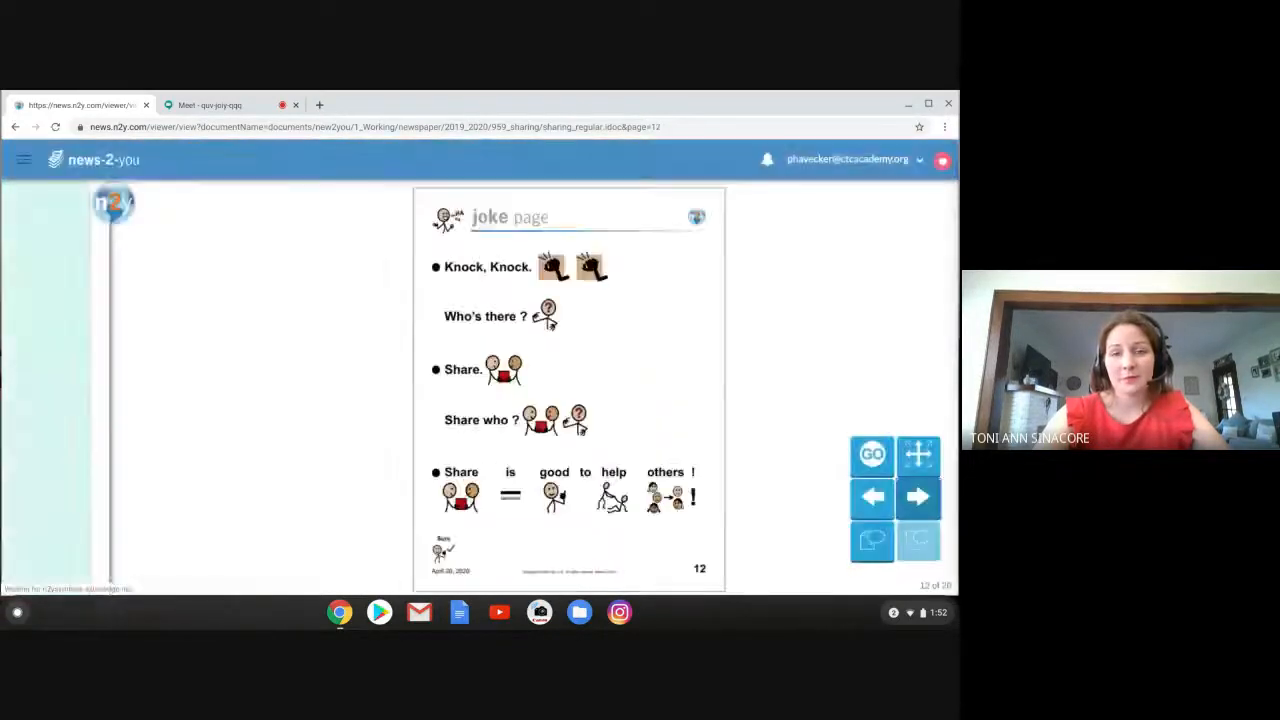
pyautogui.click(916, 496)
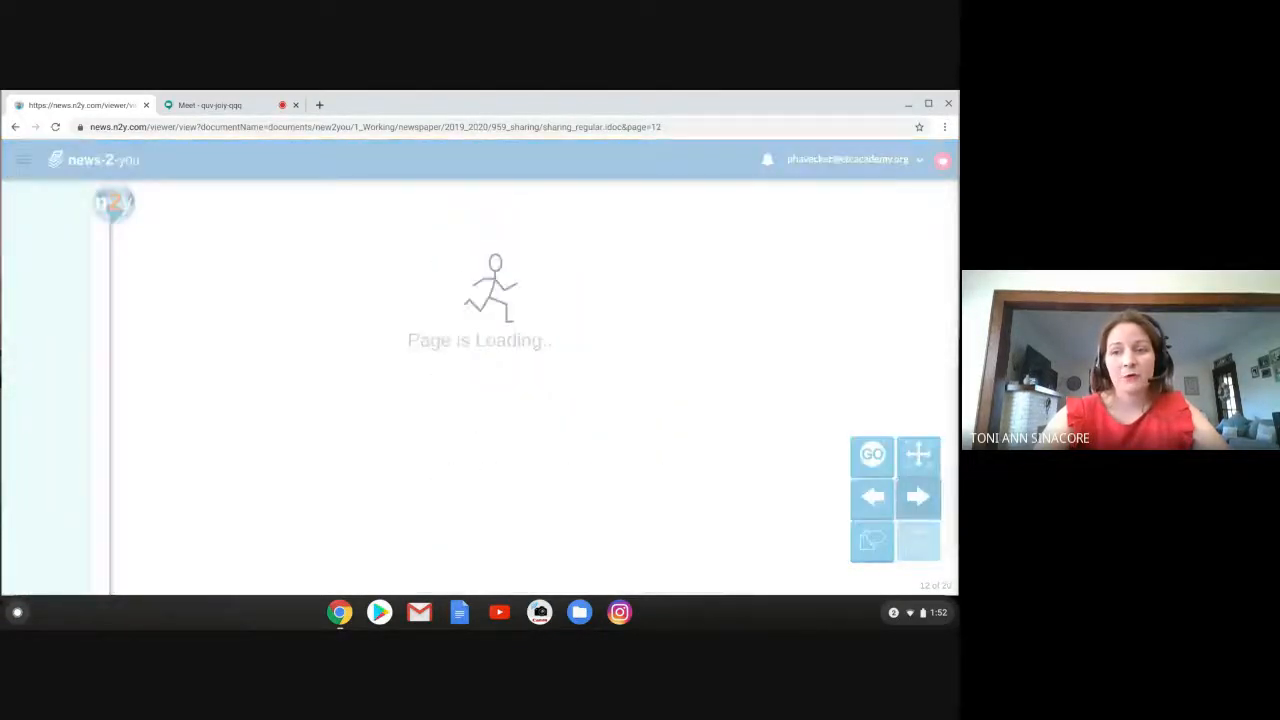
pyautogui.click(916, 496)
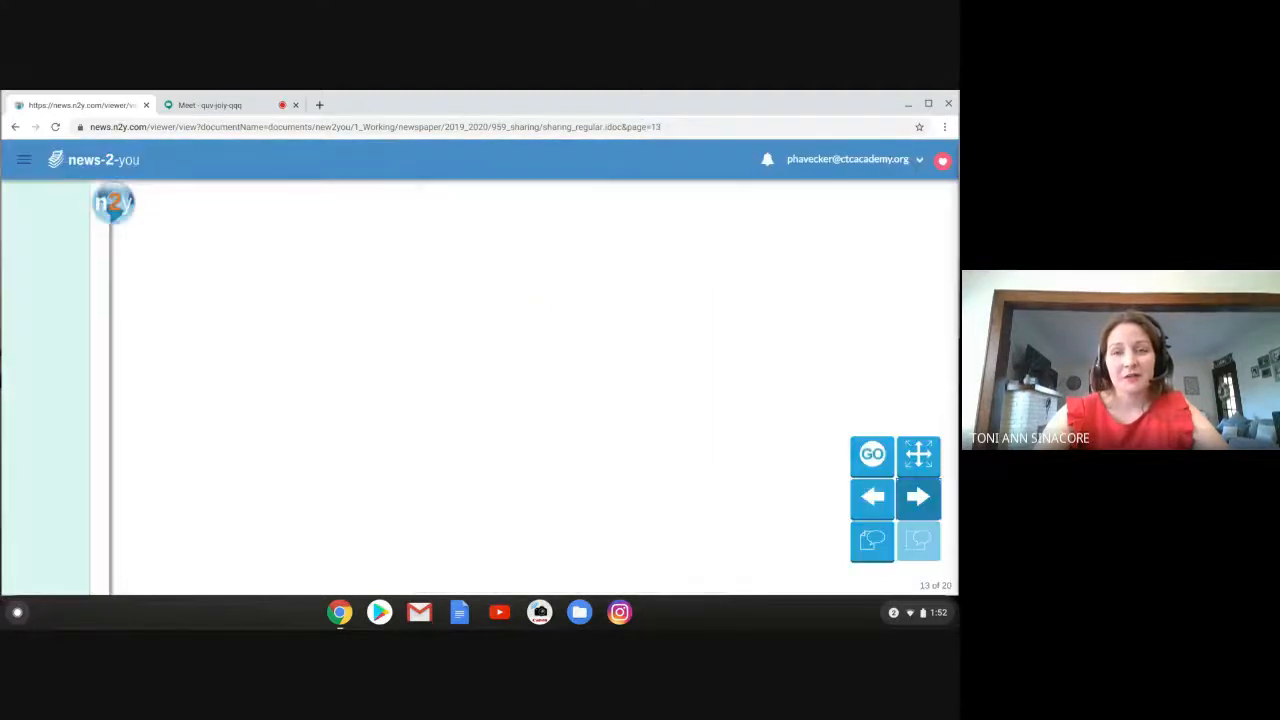
pyautogui.click(916, 496)
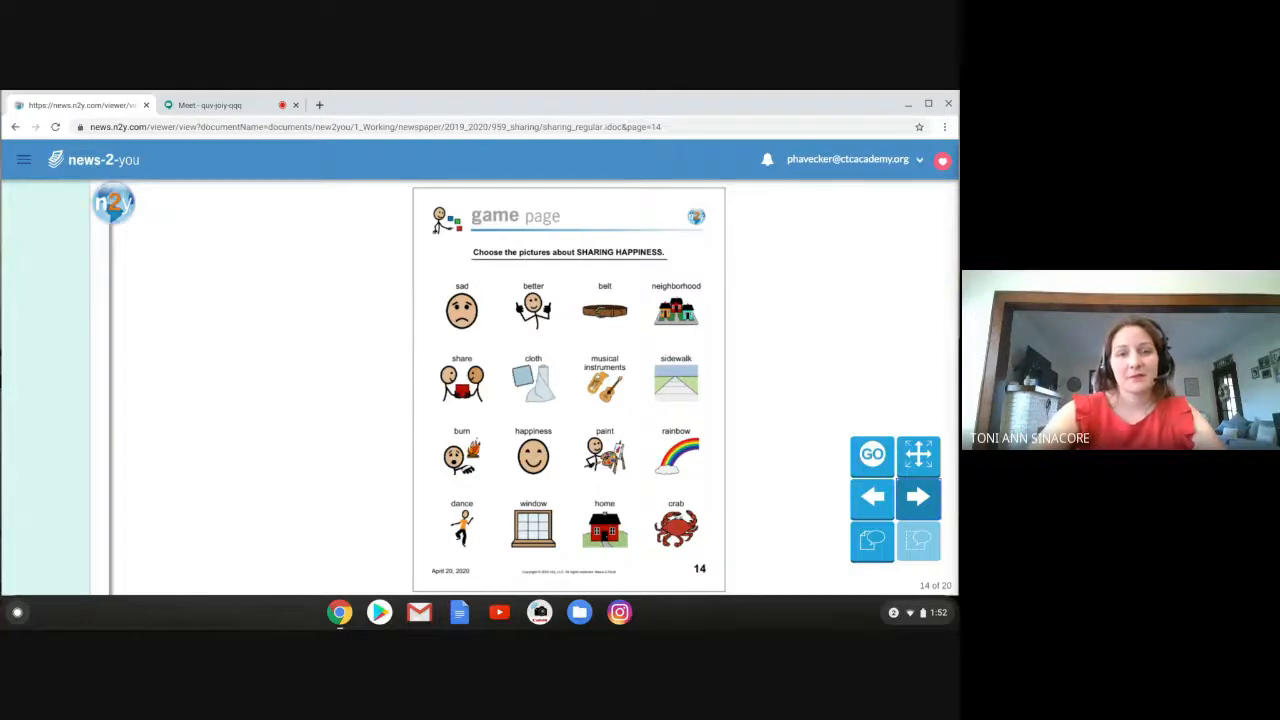
# Step: Mark better, neighborhood, share, musical instruments, sidewalk and happiness as Sharing Happiness pictures
pyautogui.click(534, 304)
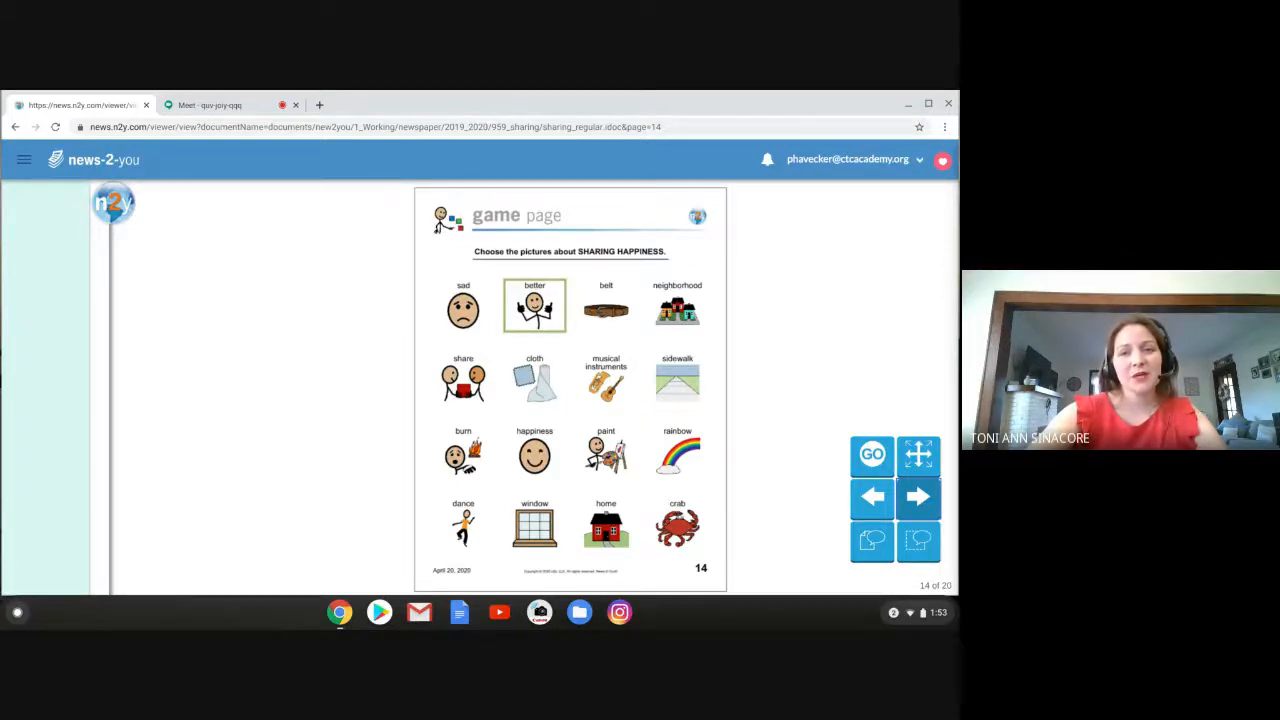
pyautogui.click(676, 308)
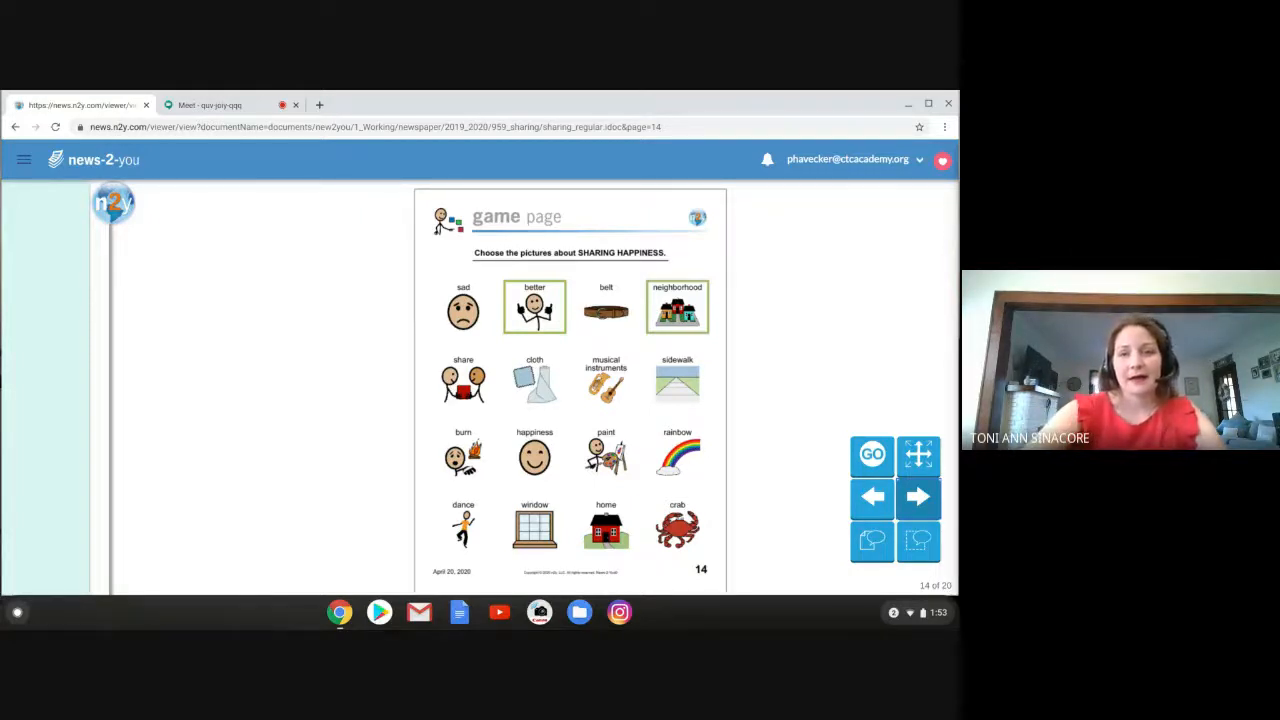
pyautogui.click(464, 380)
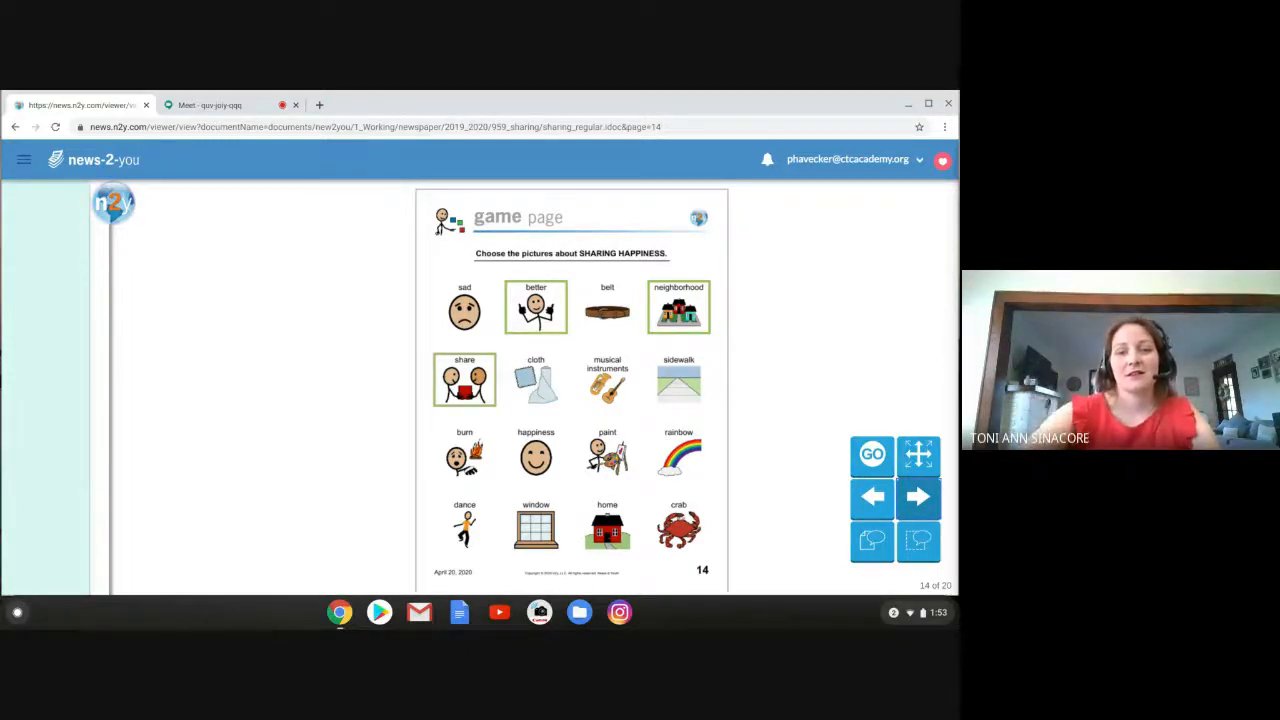
pyautogui.click(608, 380)
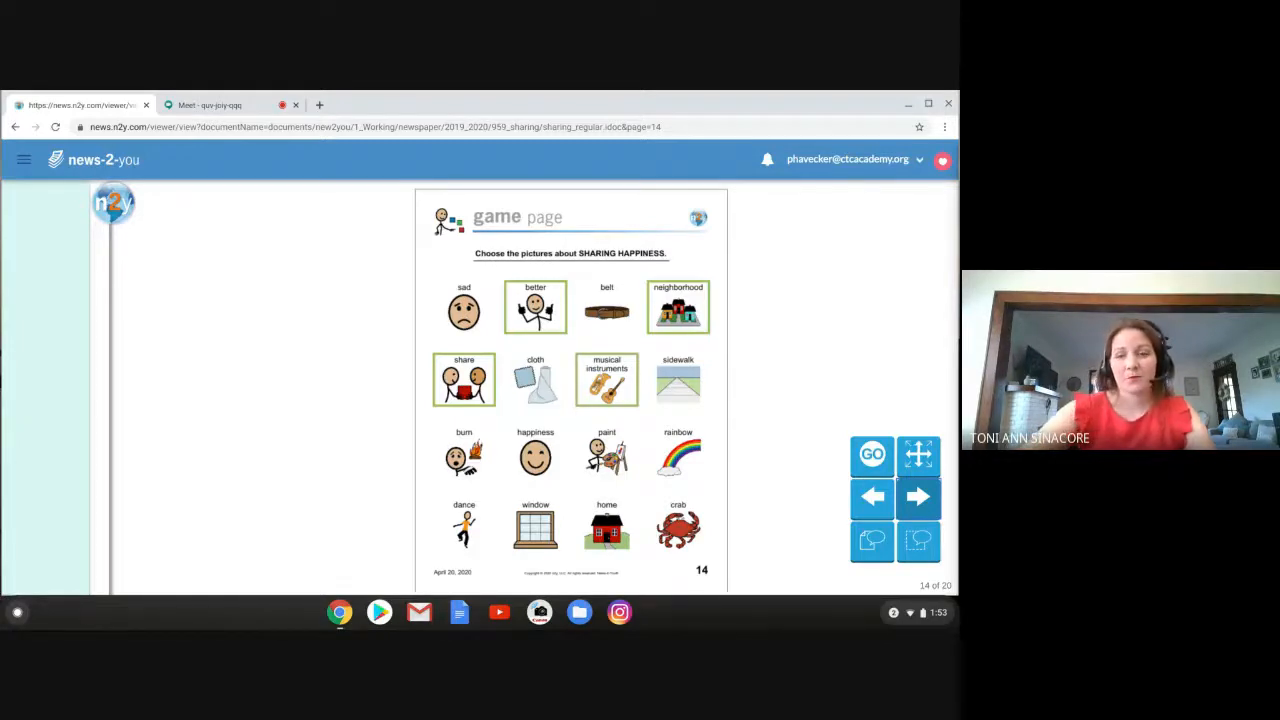
pyautogui.click(678, 380)
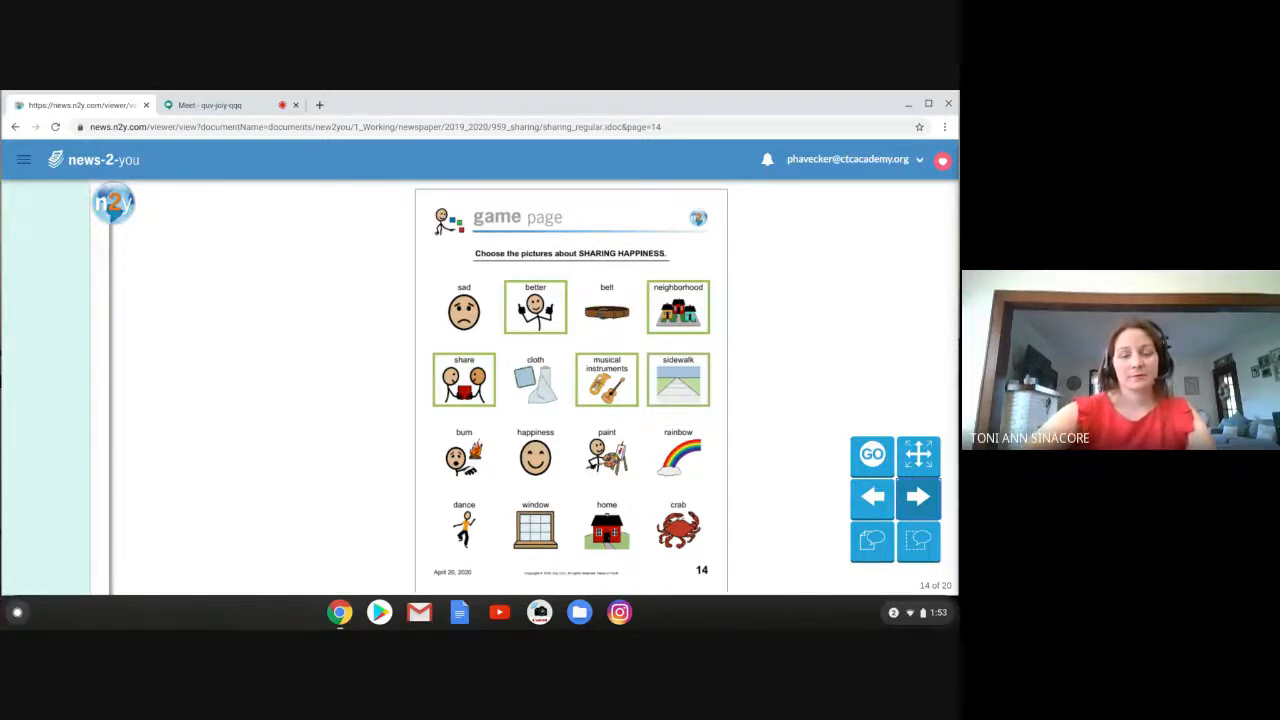
pyautogui.click(536, 452)
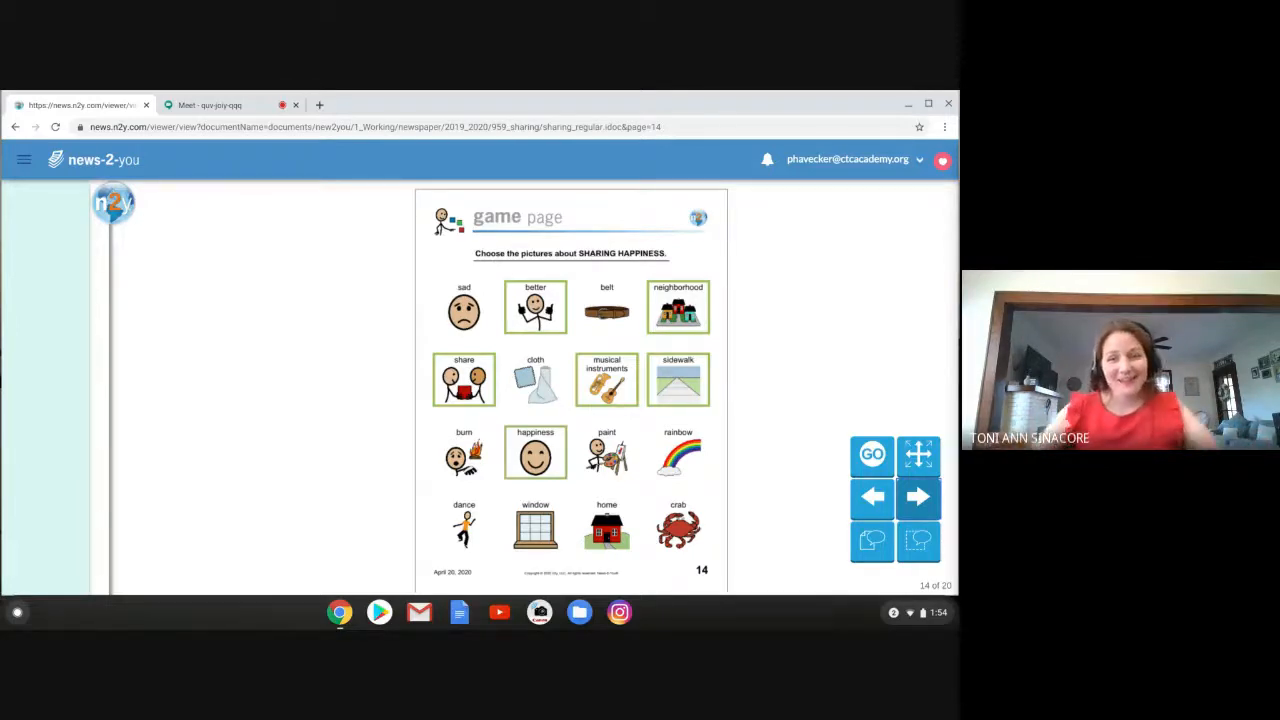
# Step: Mark paint, rainbow, dance, window and home, then move on to the review page 15
pyautogui.click(608, 452)
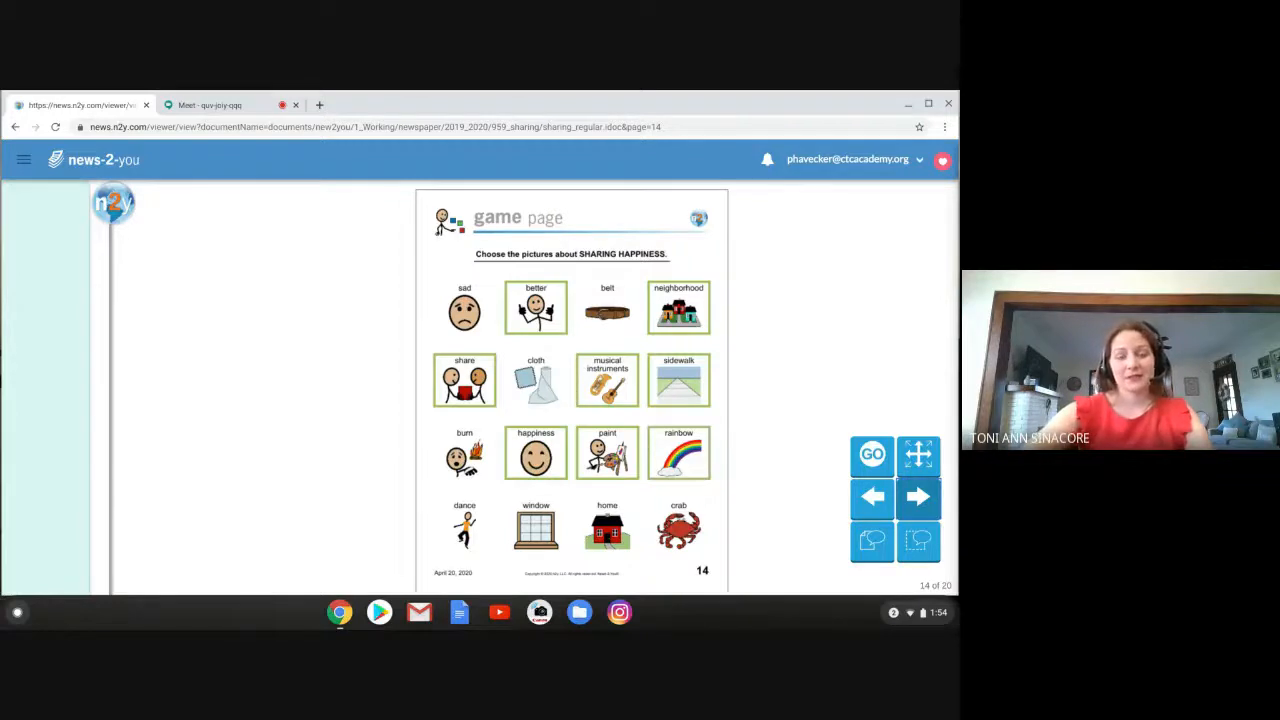
pyautogui.click(464, 528)
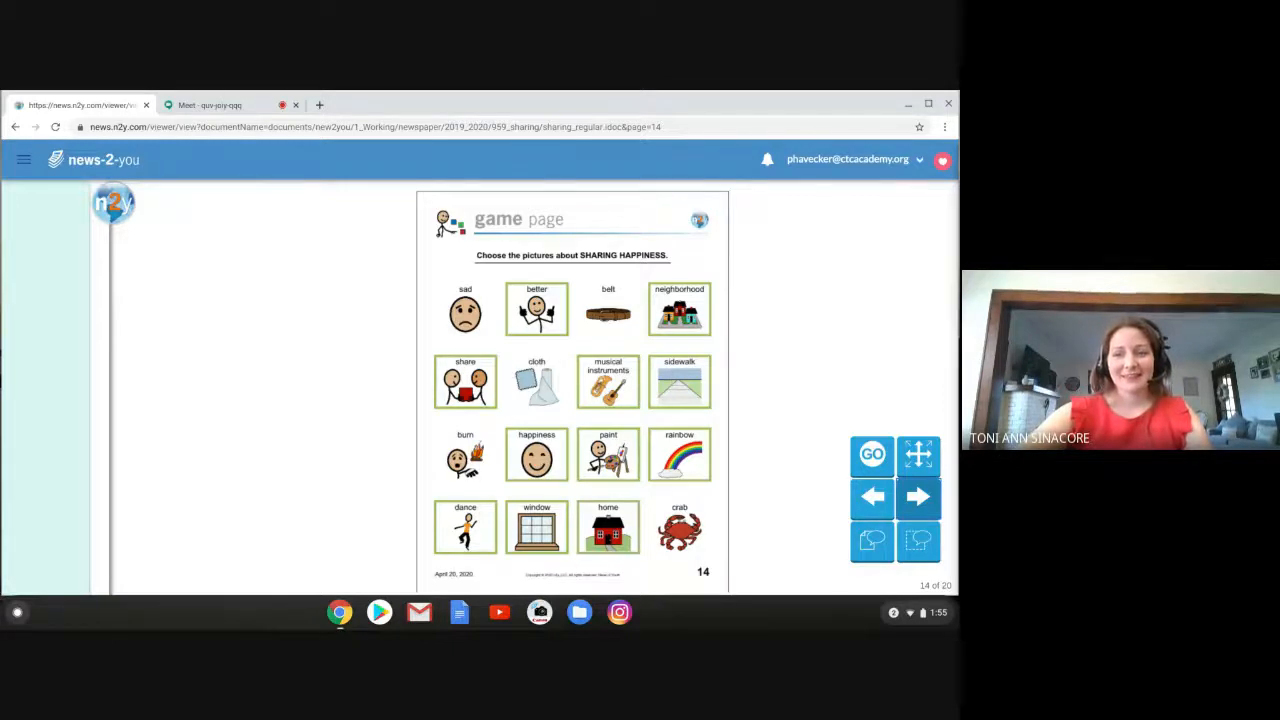
pyautogui.click(916, 496)
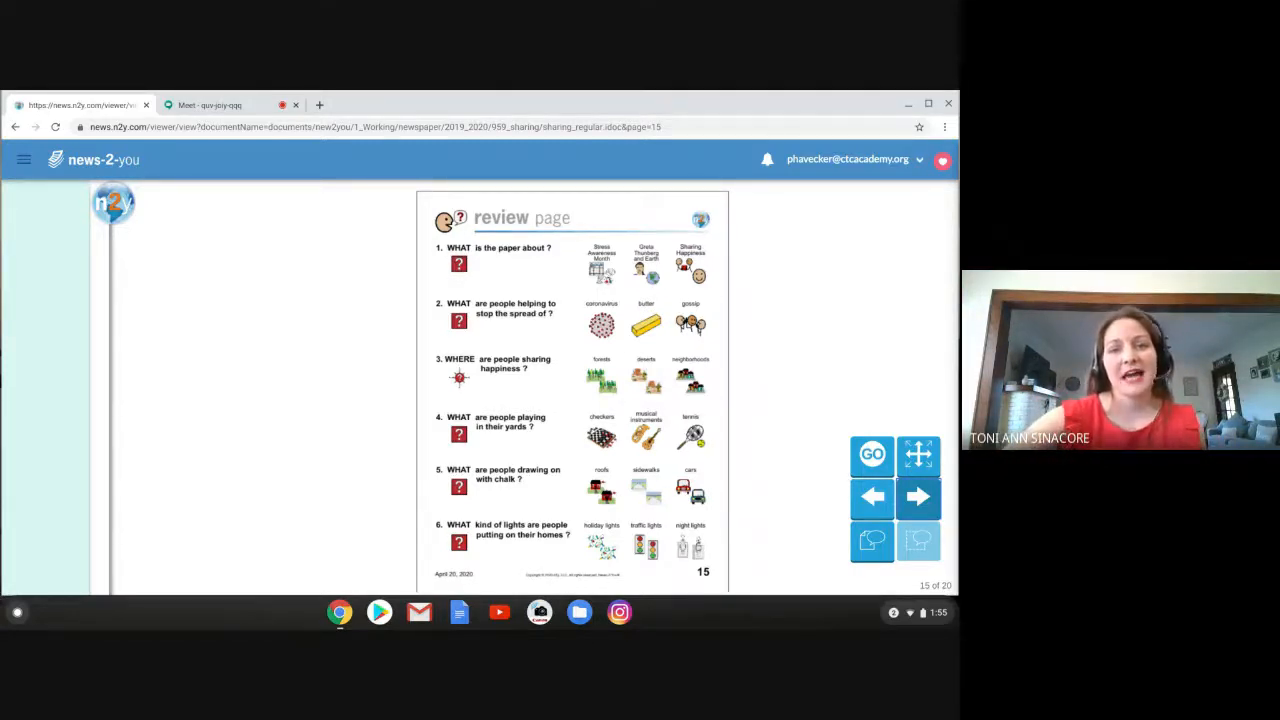
# Step: Answer the six review questions: Sharing Happiness, coronavirus, neighborhoods, musical instruments, sidewalks, holiday lights; return to Meet
pyautogui.click(690, 264)
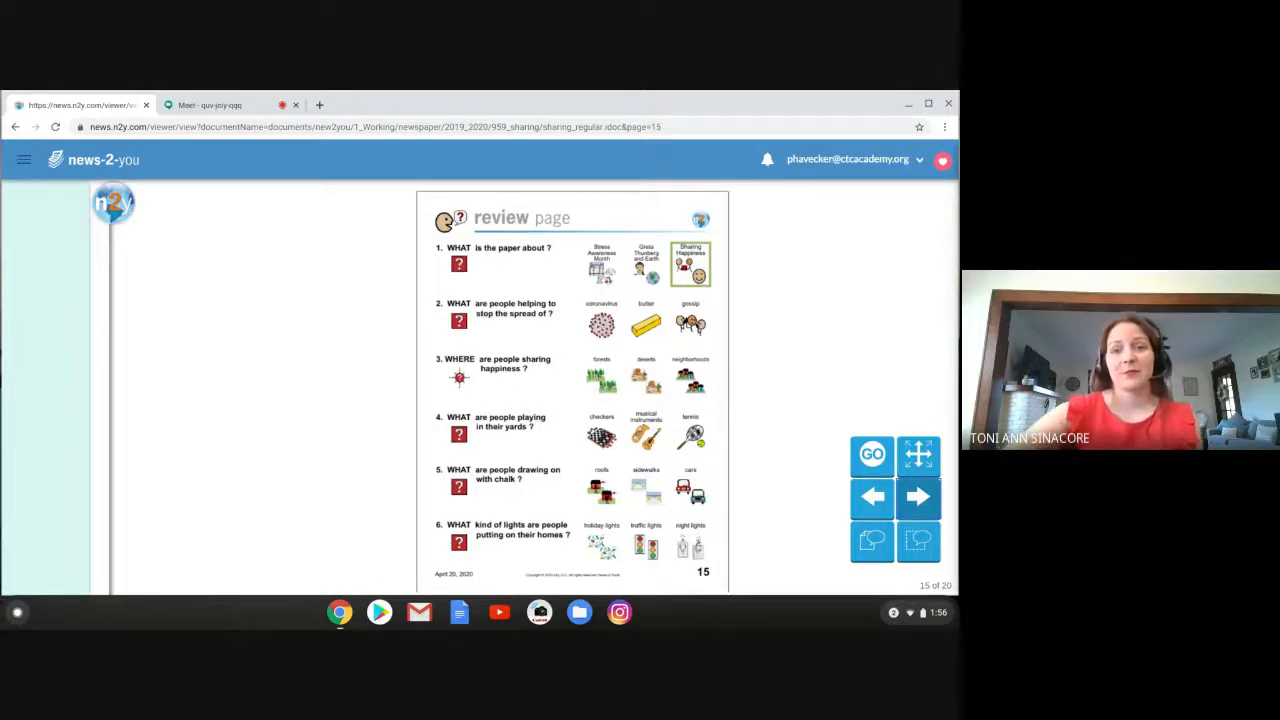
pyautogui.click(600, 320)
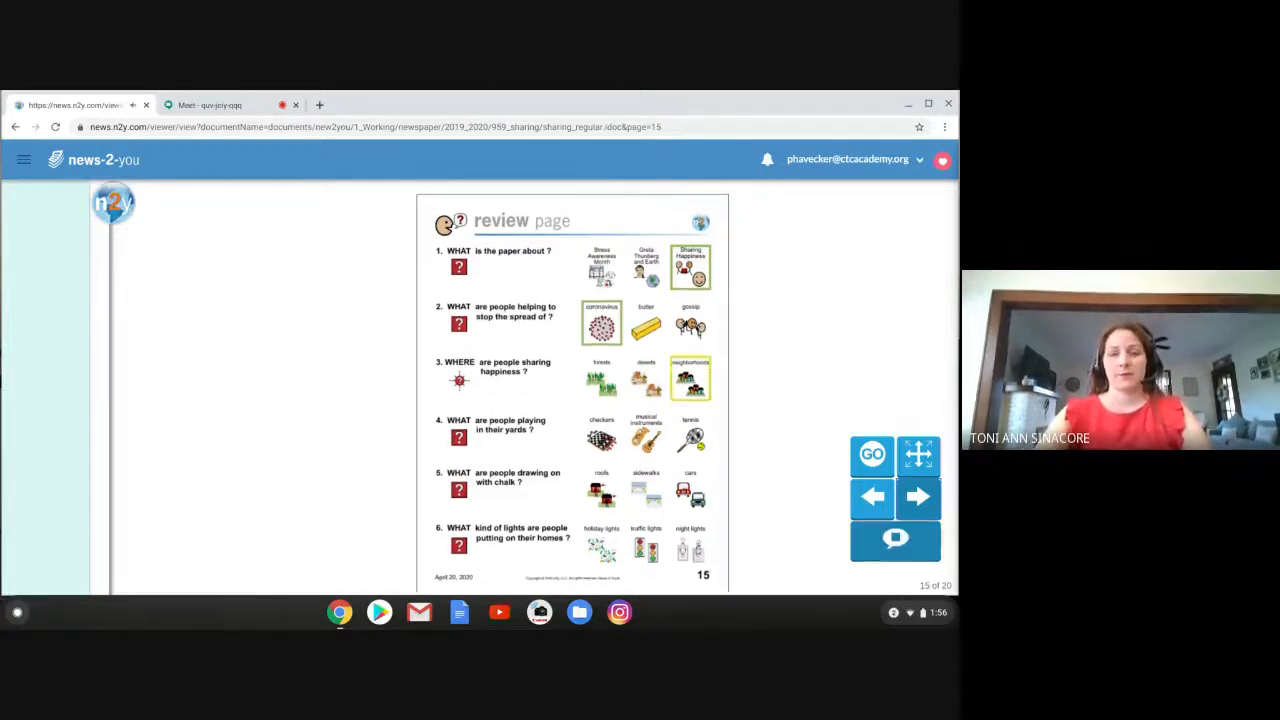
pyautogui.click(896, 540)
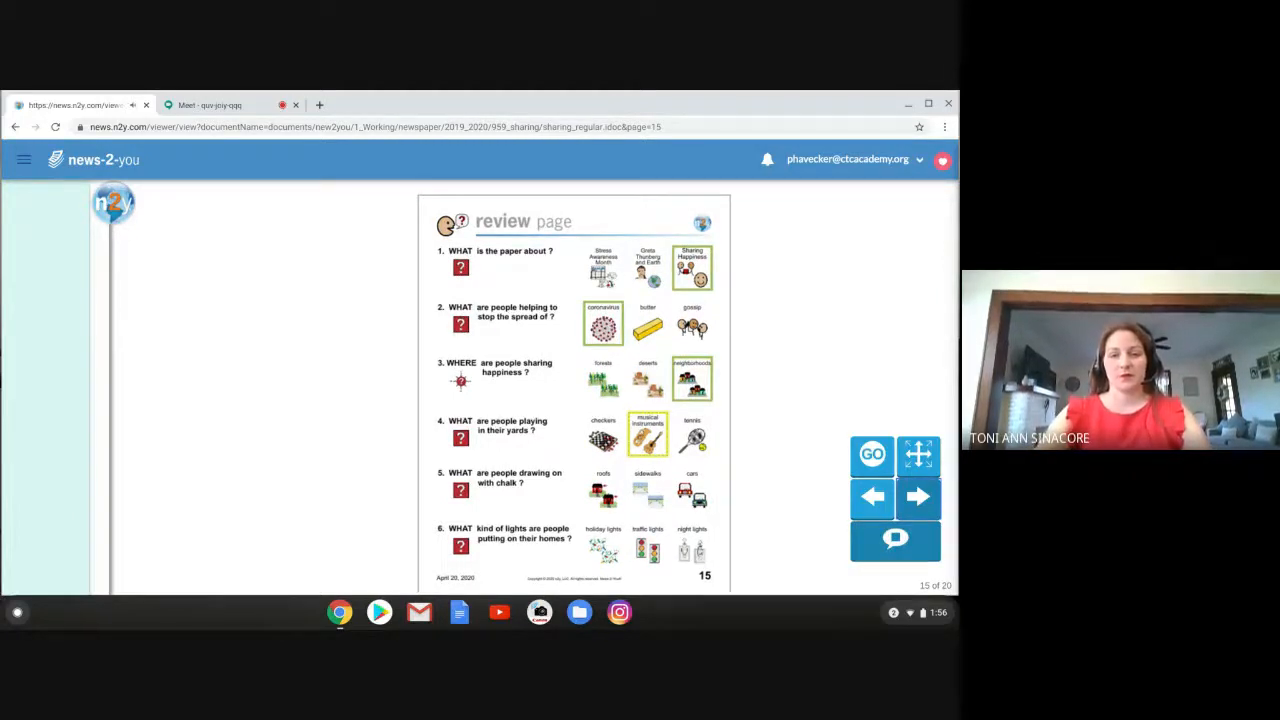
pyautogui.click(896, 540)
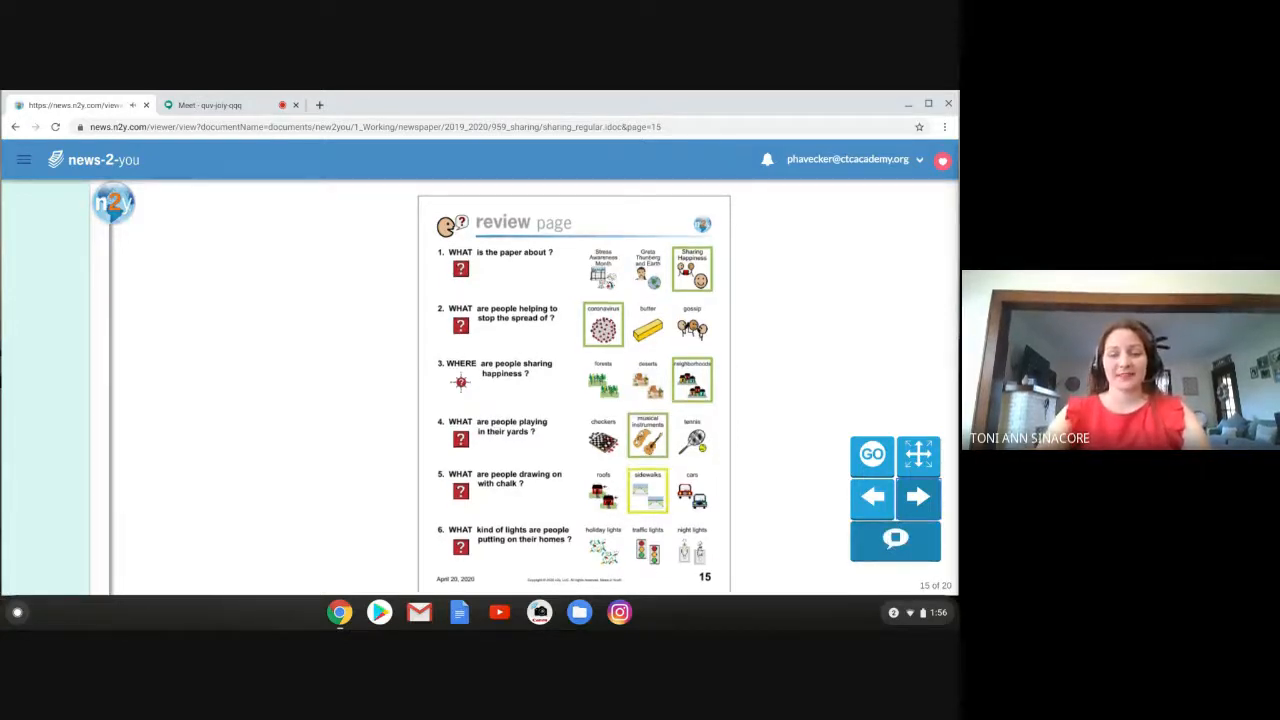
pyautogui.click(896, 540)
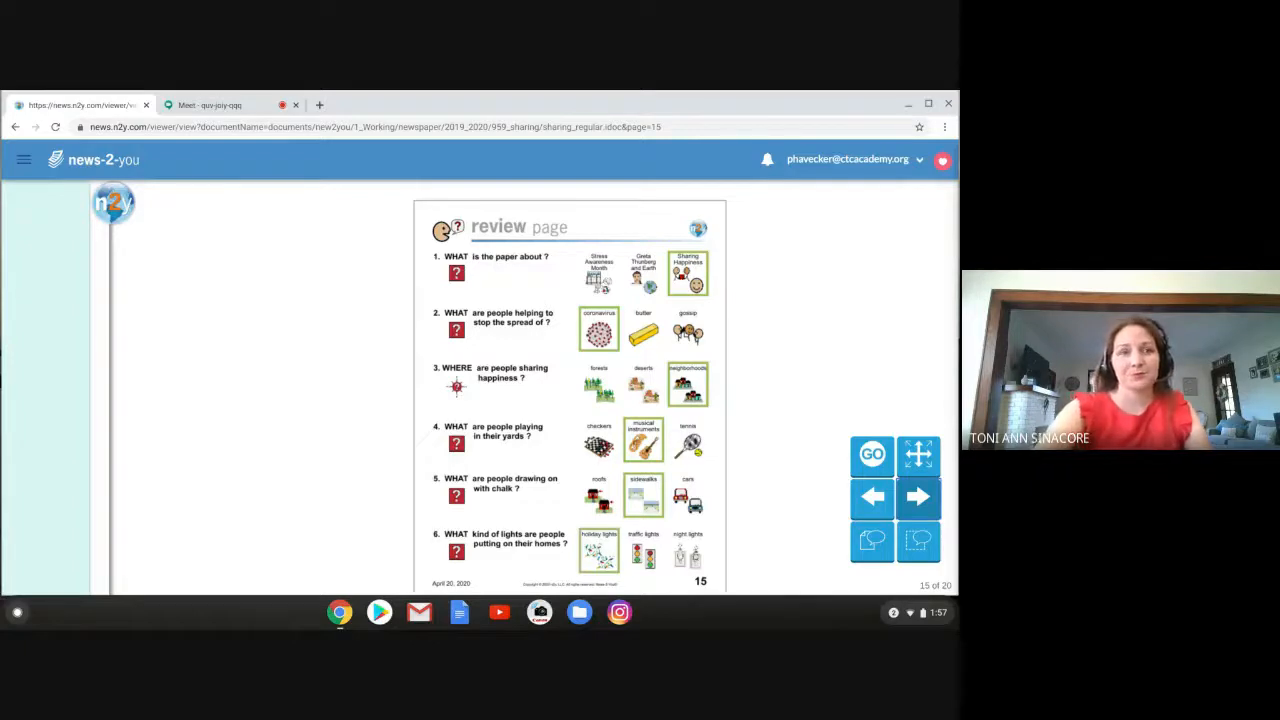
pyautogui.click(210, 104)
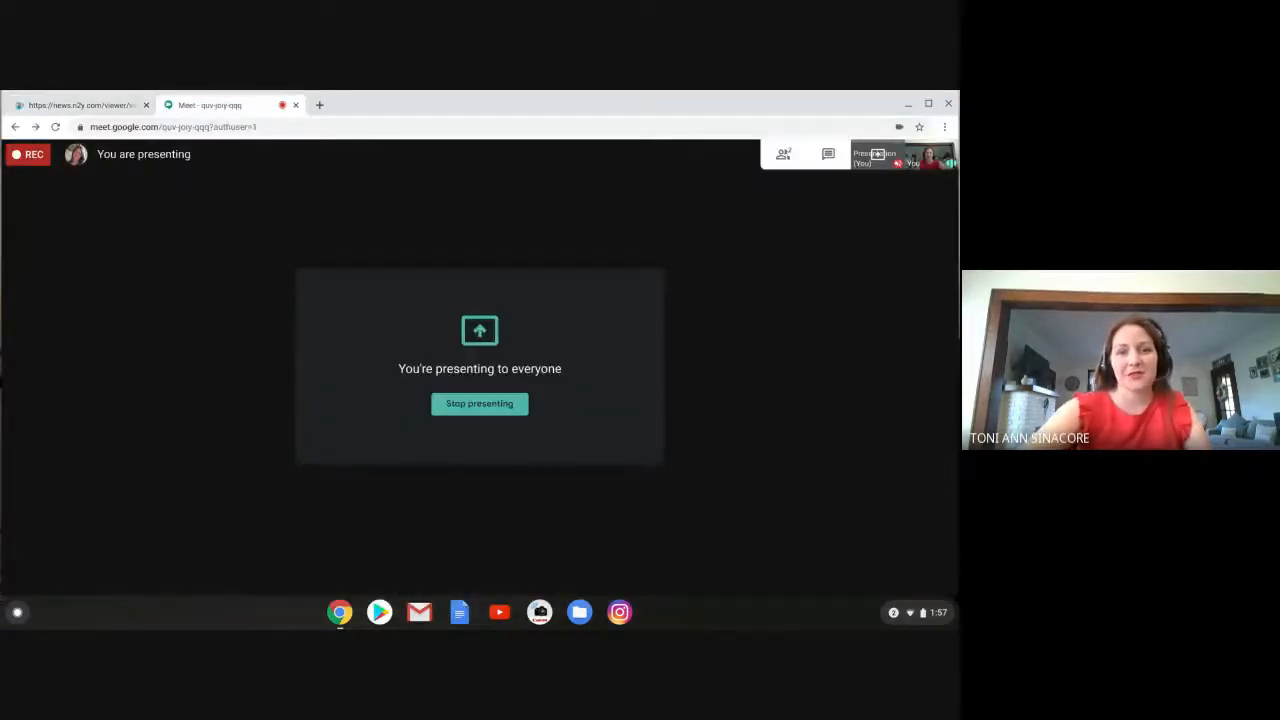